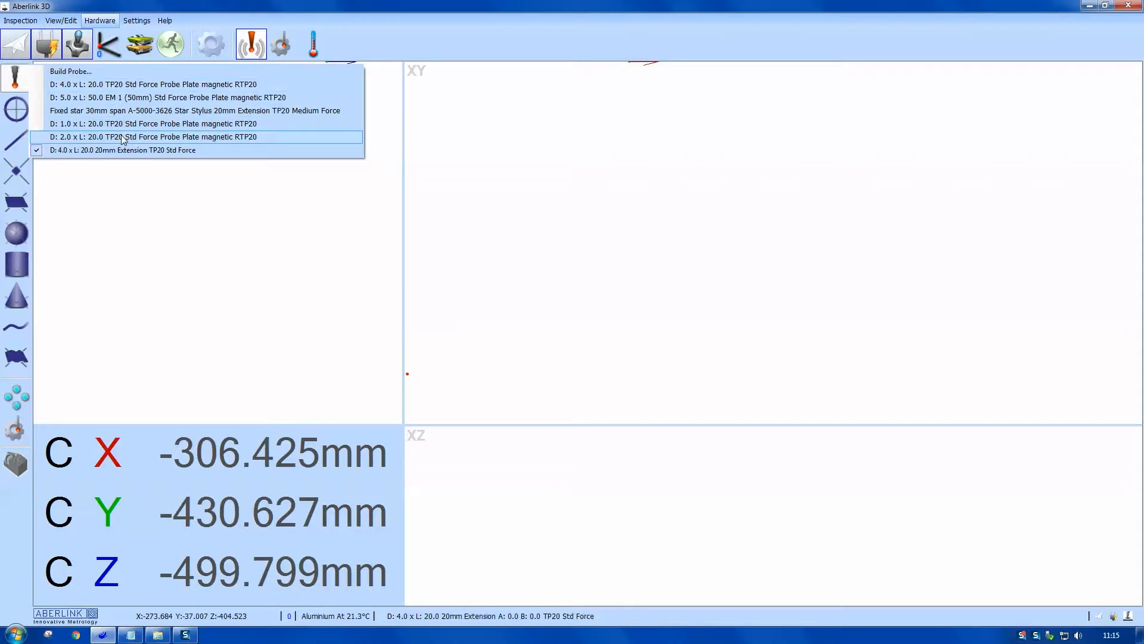
Step: Select the D: 2.0 x L: 20.0 TP20 Std Force stylus and acknowledge the probe change
{"action": "left_click", "coordinate": [154, 137]}
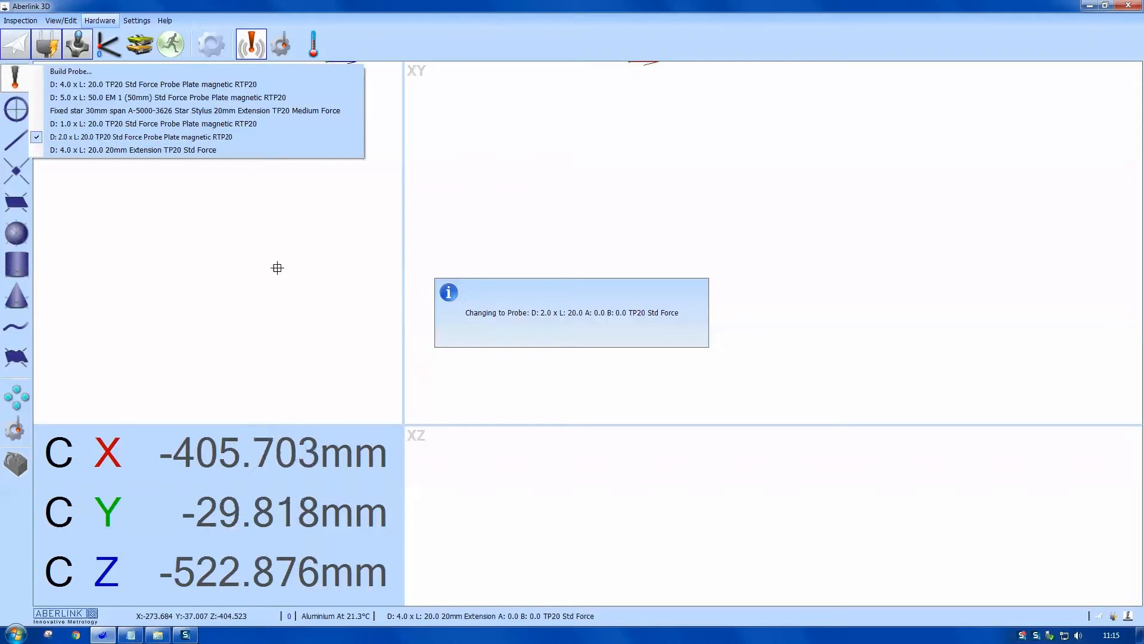
{"action": "left_click", "coordinate": [131, 150]}
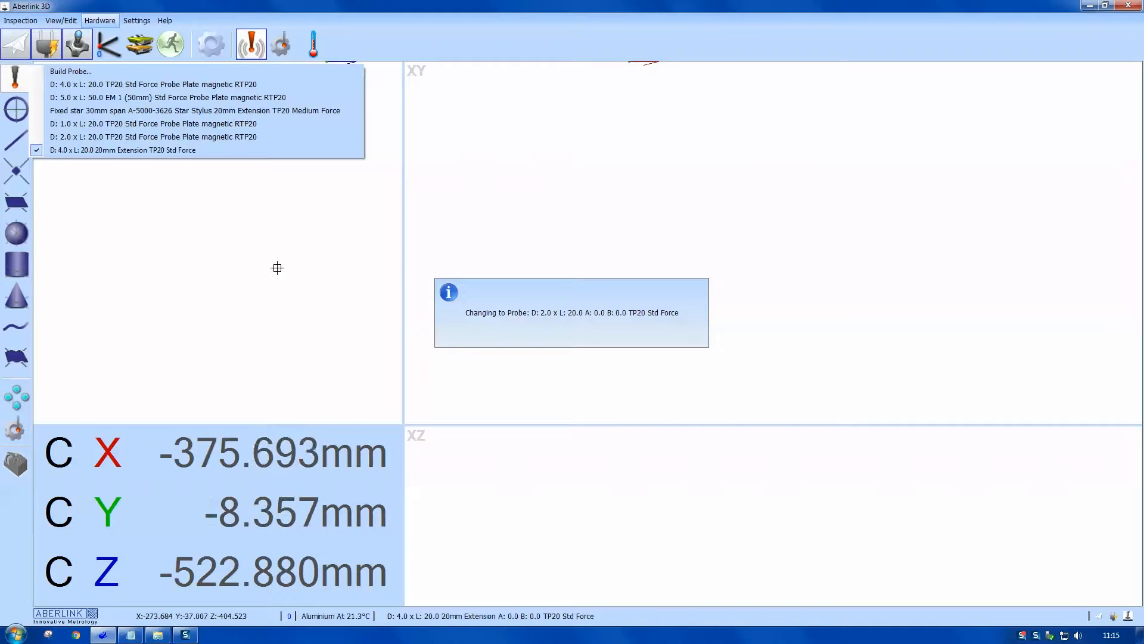
{"action": "left_click", "coordinate": [154, 136]}
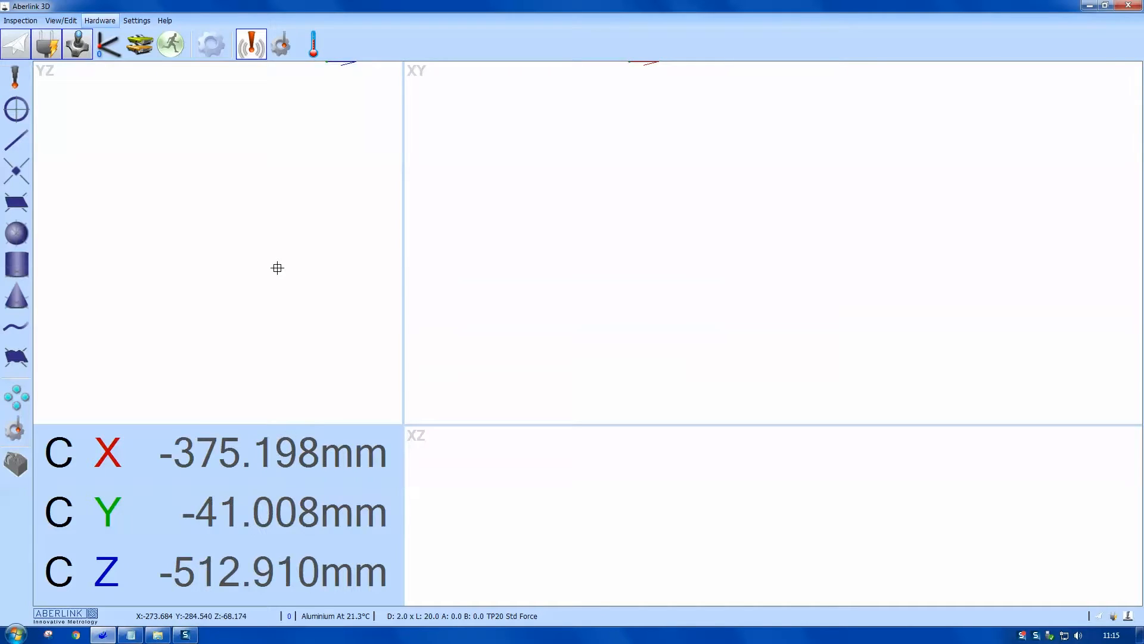
{"action": "mouse_move", "coordinate": [16, 201]}
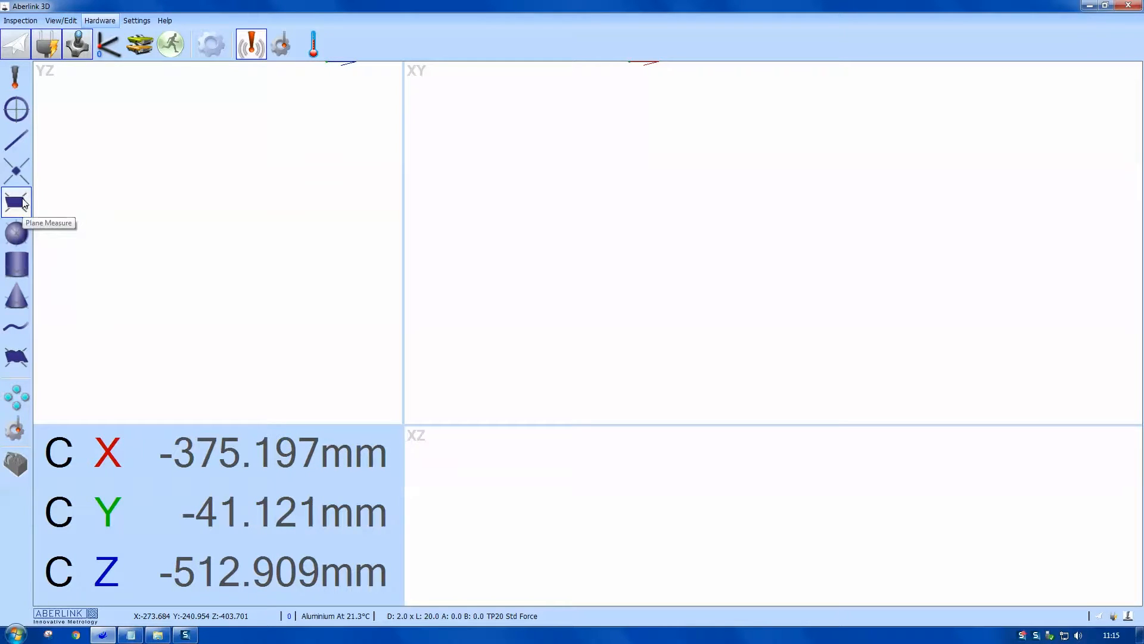
Step: Start a Plane Measure and probe the part's top face as the datum
{"action": "left_click", "coordinate": [15, 200]}
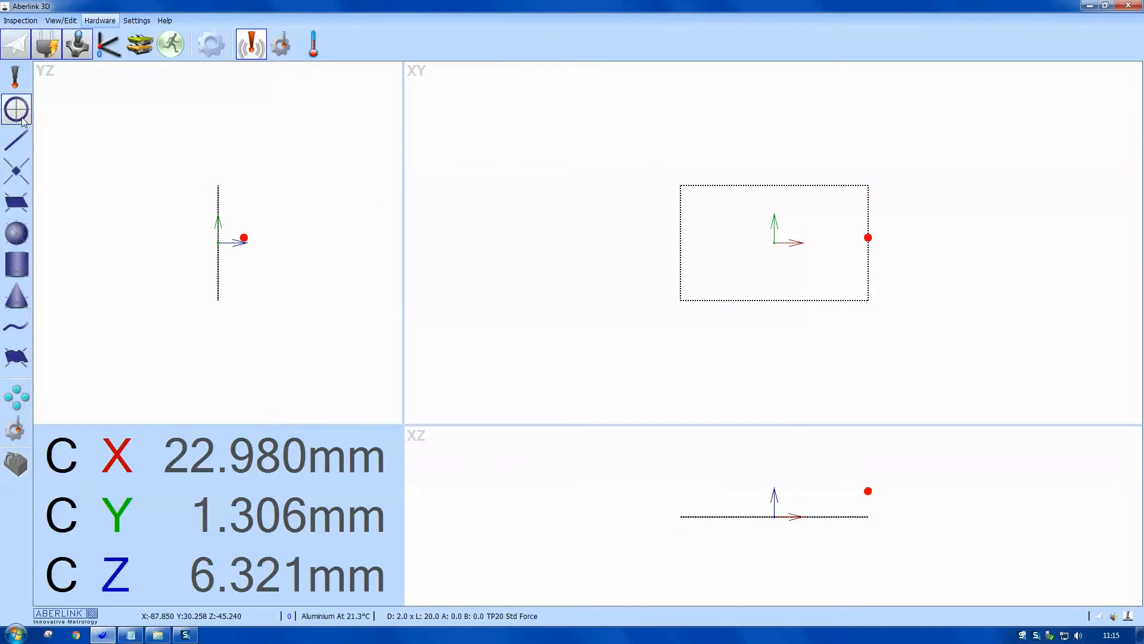
Step: Probe the 12 mm bore with template moves at penetration 2 and set it as the reference origin
{"action": "left_click", "coordinate": [16, 108]}
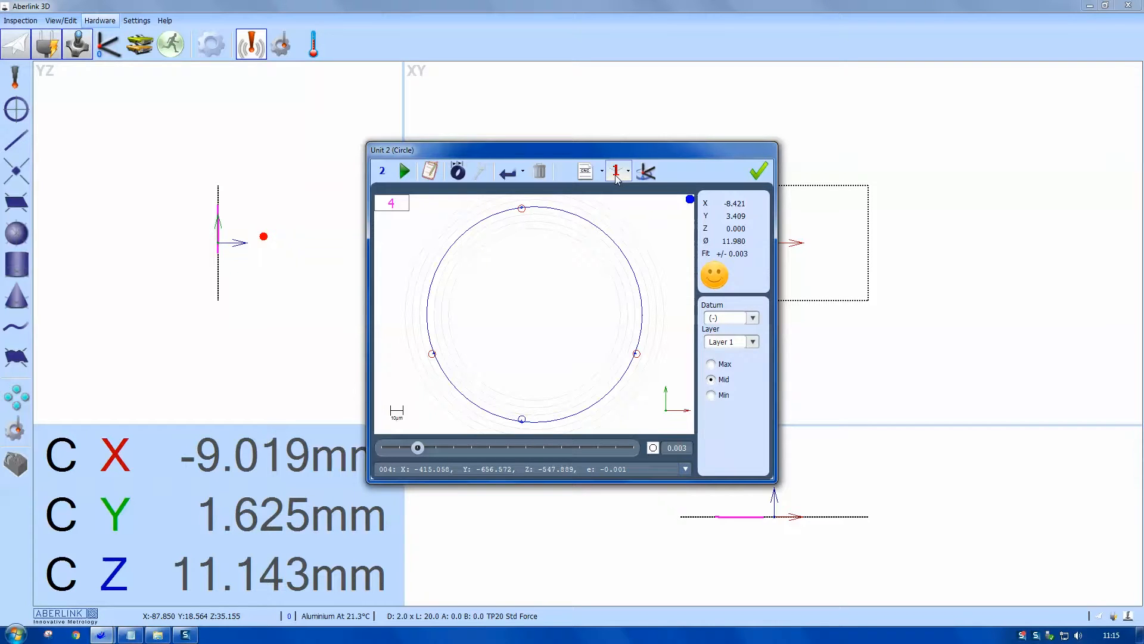
{"action": "left_click", "coordinate": [587, 170]}
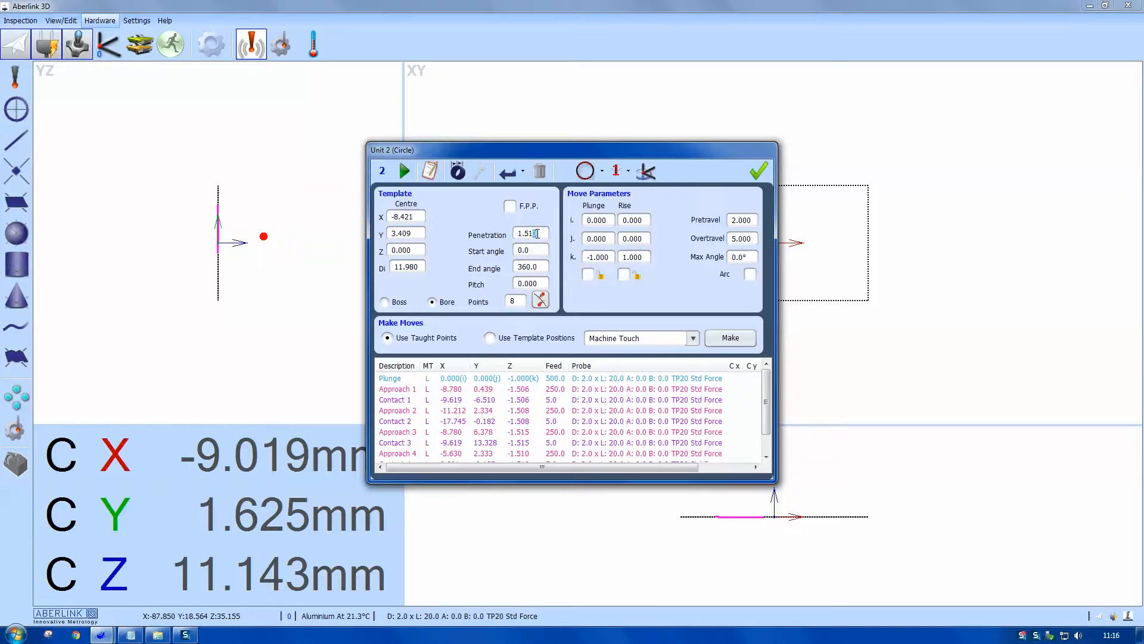
{"action": "triple_click", "coordinate": [529, 235]}
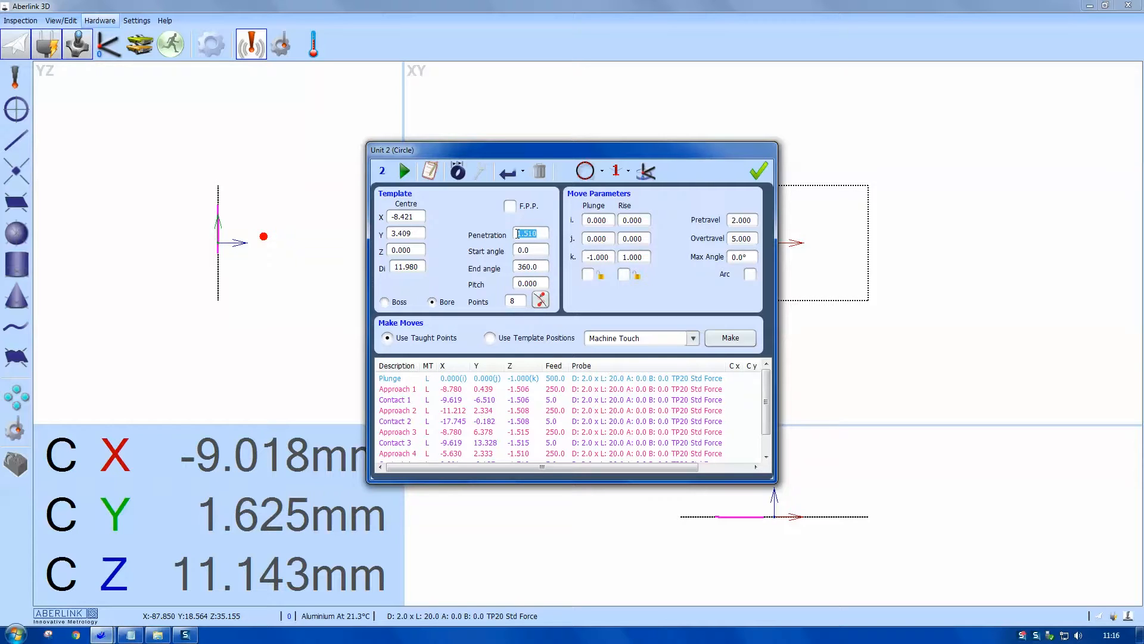
{"action": "type", "text": "2"}
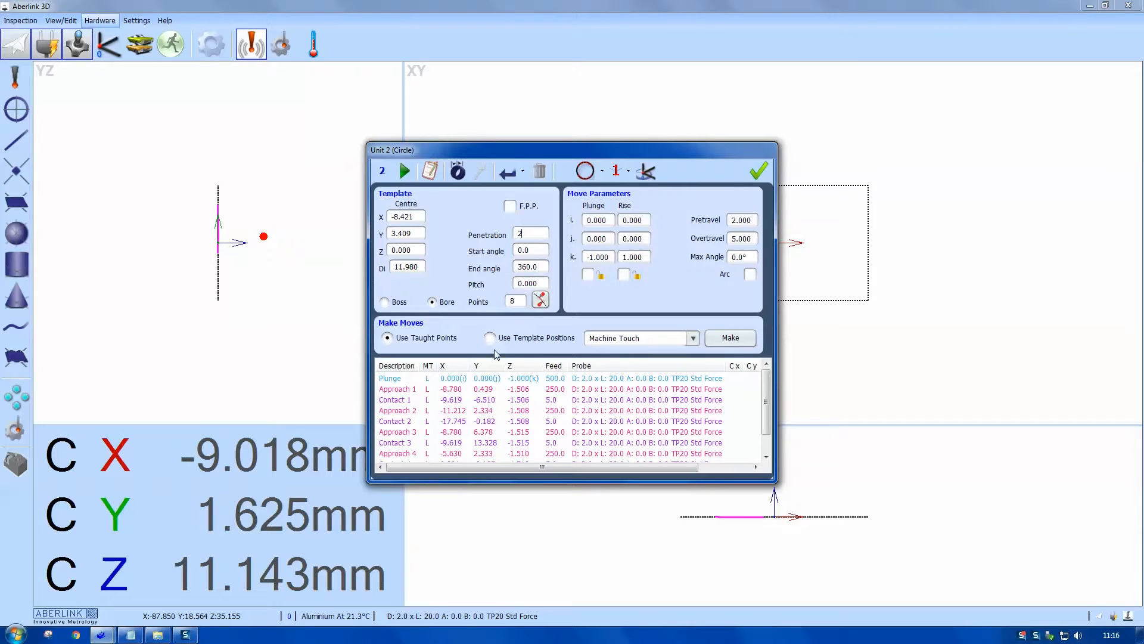
{"action": "left_click", "coordinate": [490, 337]}
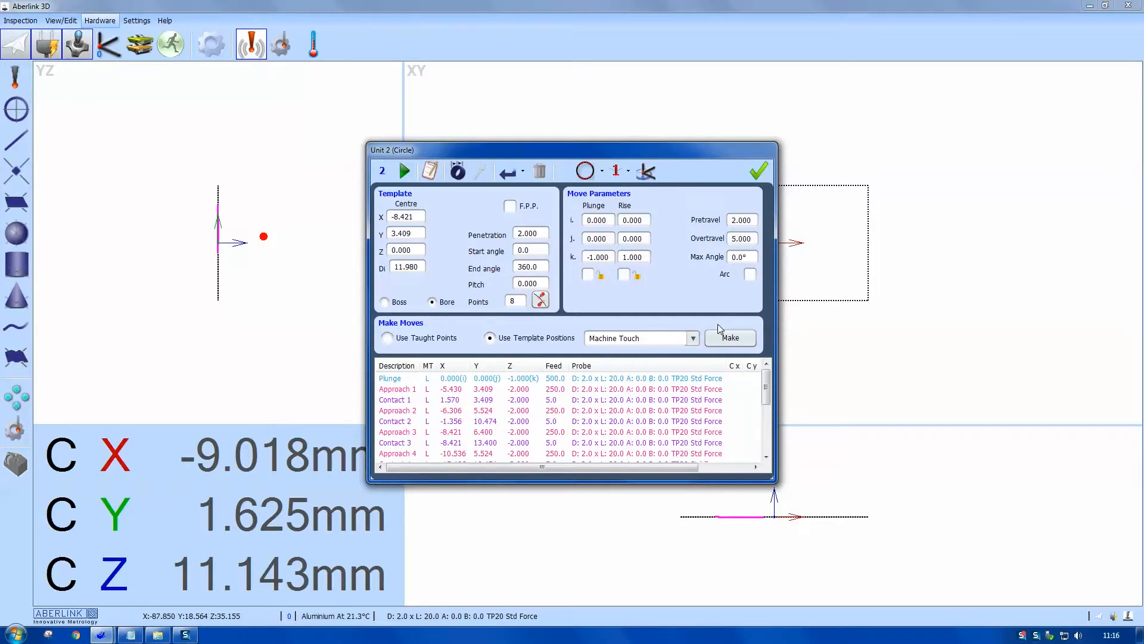
{"action": "left_click", "coordinate": [645, 171]}
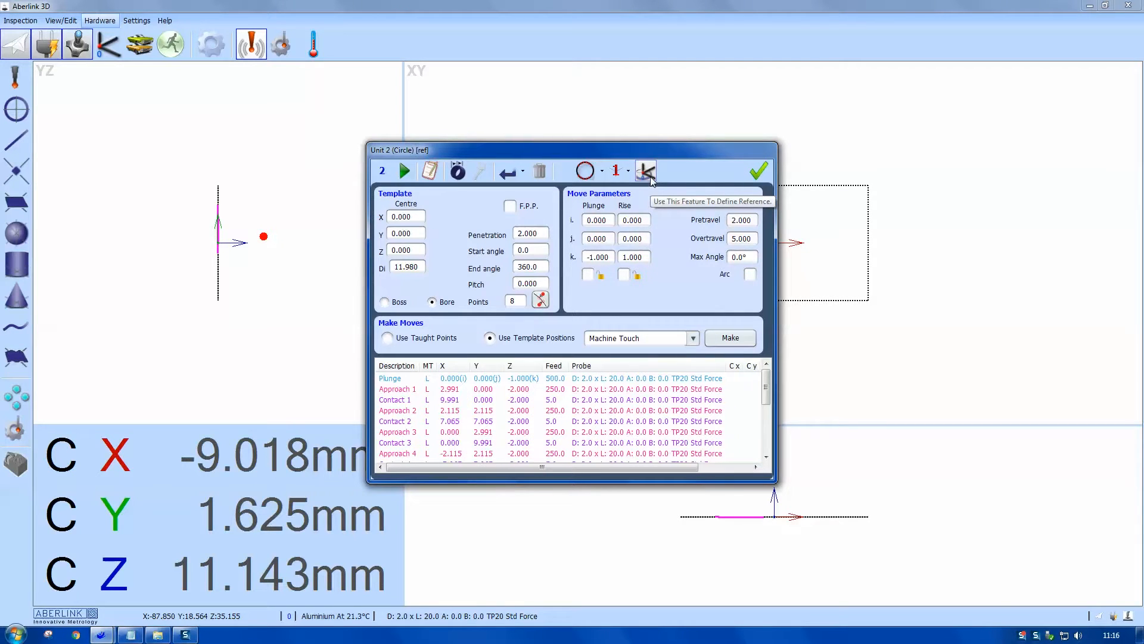
{"action": "left_click", "coordinate": [758, 171]}
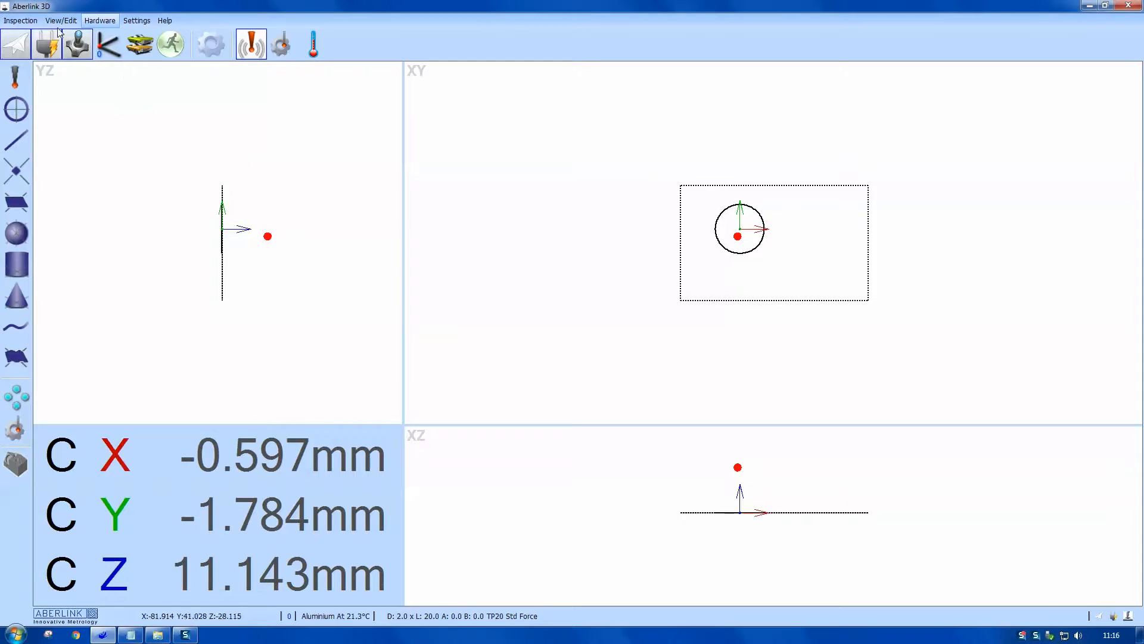
Step: Show the View/Edit tools, toggle the bore's probe path display, and begin another circle
{"action": "left_click", "coordinate": [61, 21]}
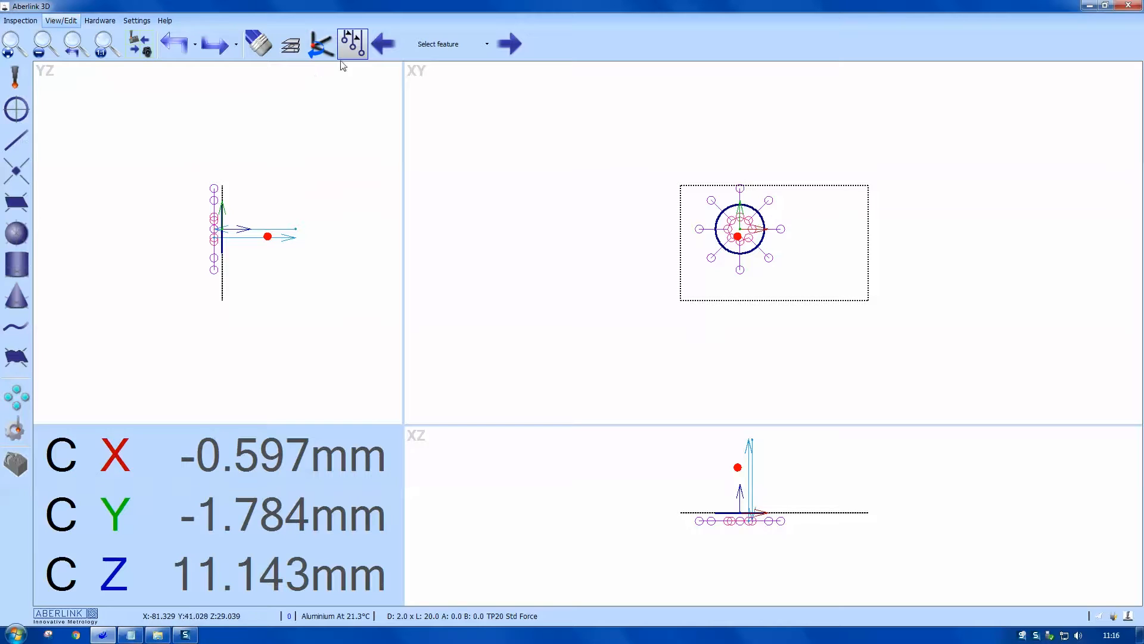
{"action": "left_click", "coordinate": [16, 108]}
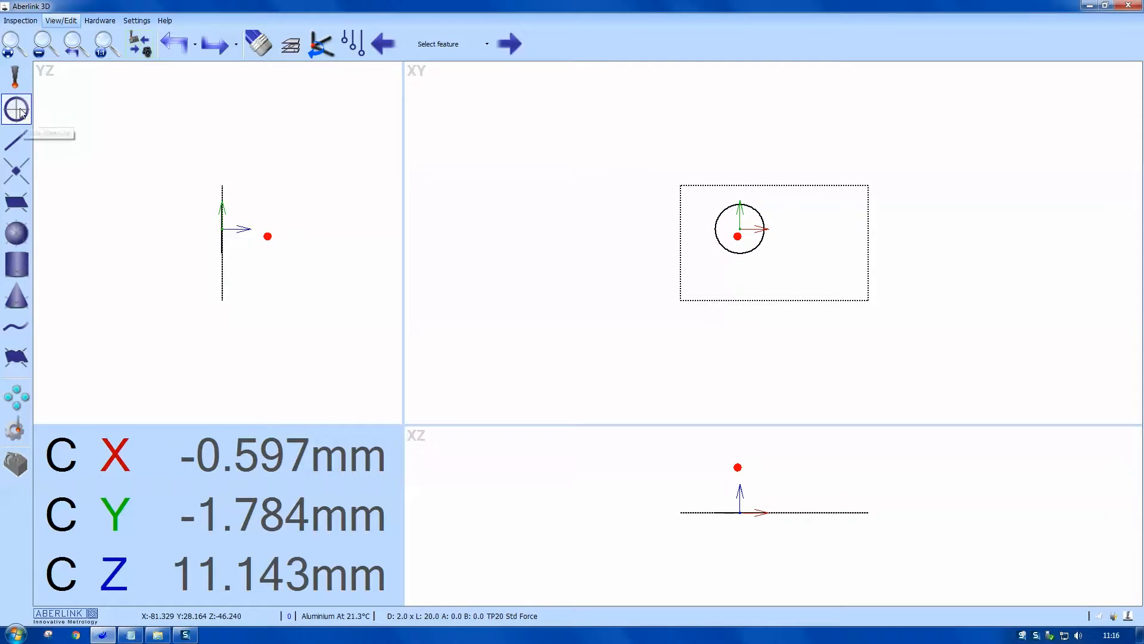
{"action": "left_click", "coordinate": [16, 109]}
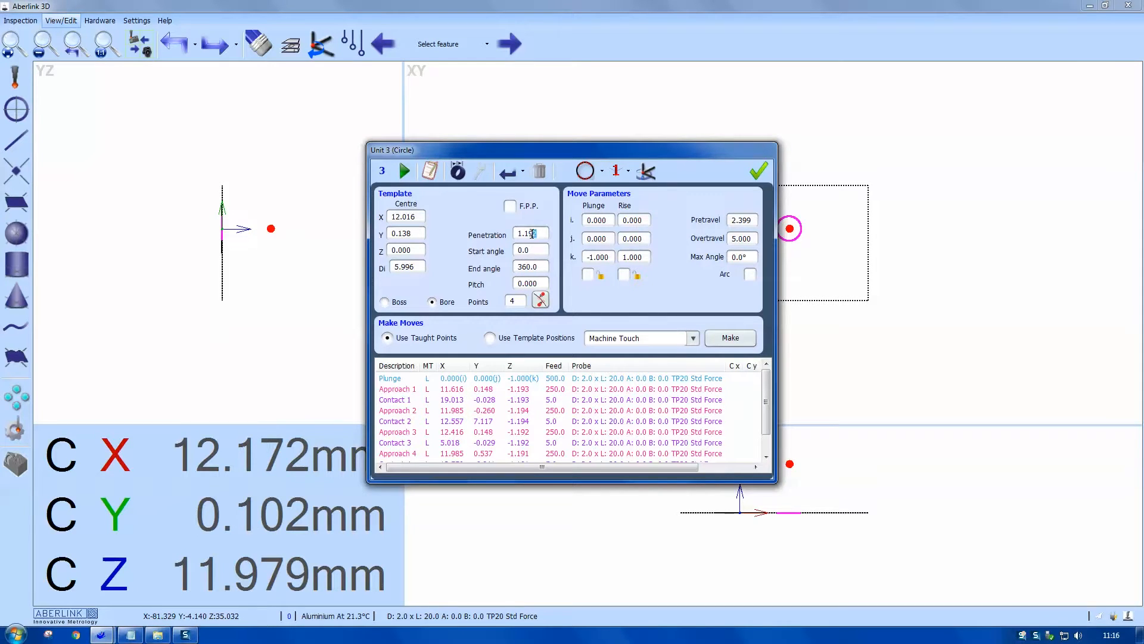
Step: Give the 6 mm hole template-based probing moves at 1.5 penetration and accept it
{"action": "double_click", "coordinate": [527, 235]}
{"action": "type", "text": "1.5"}
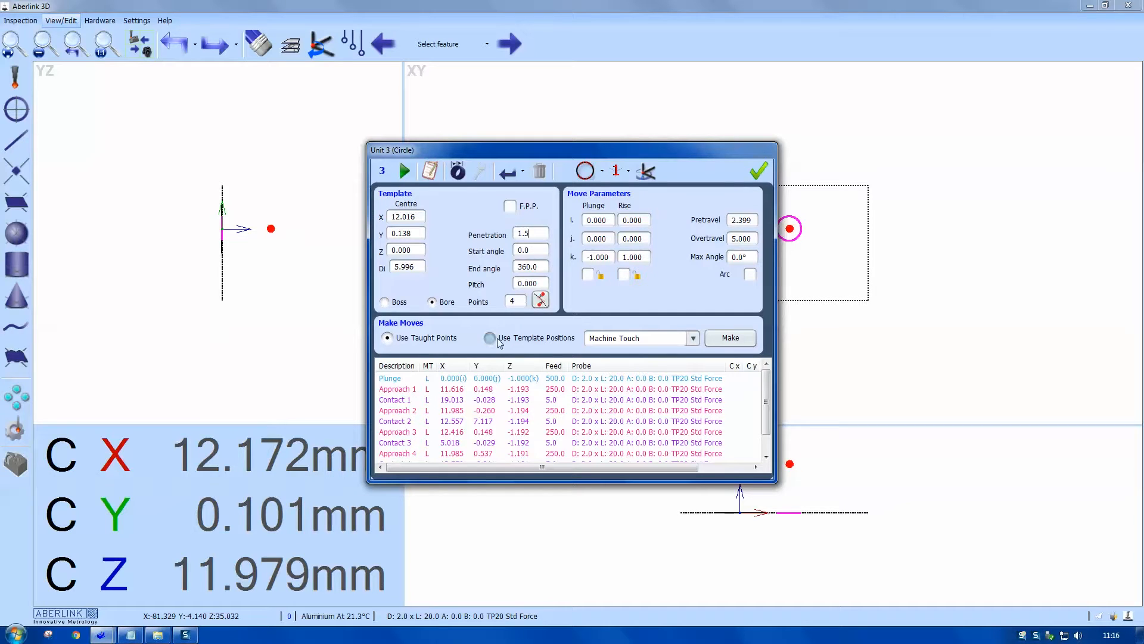
{"action": "left_click", "coordinate": [489, 337]}
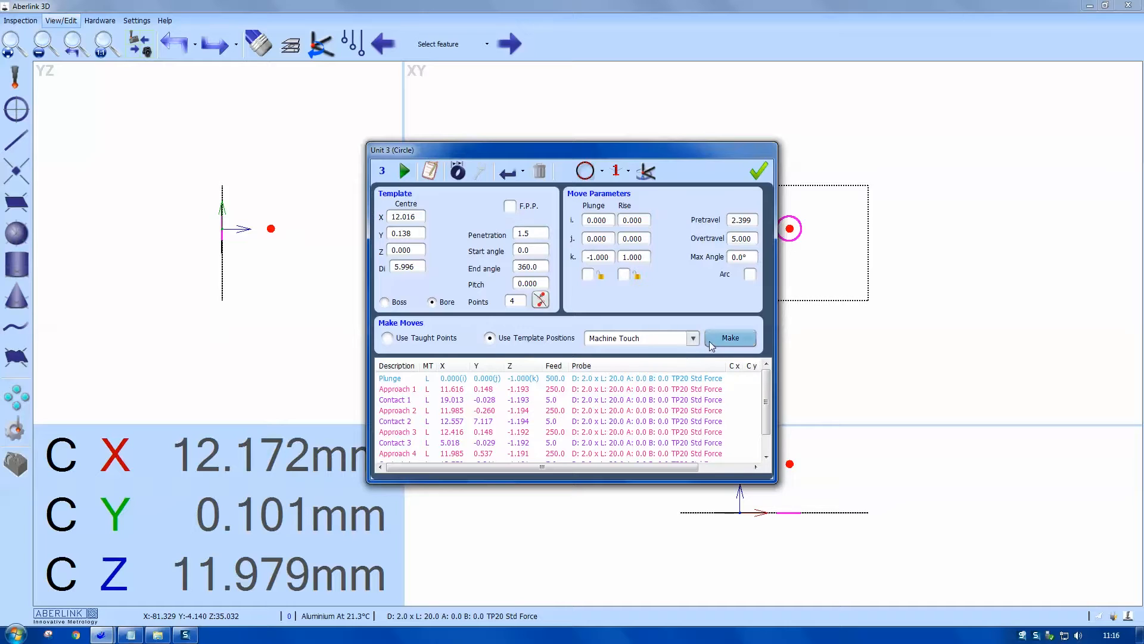
{"action": "left_click", "coordinate": [730, 338]}
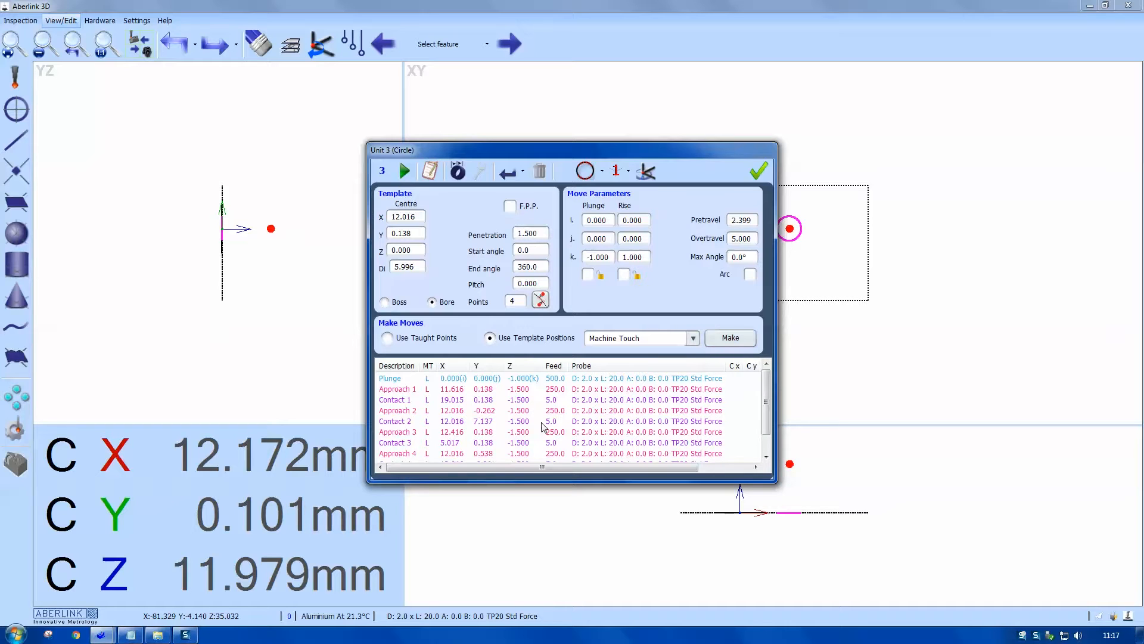
{"action": "mouse_move", "coordinate": [522, 414]}
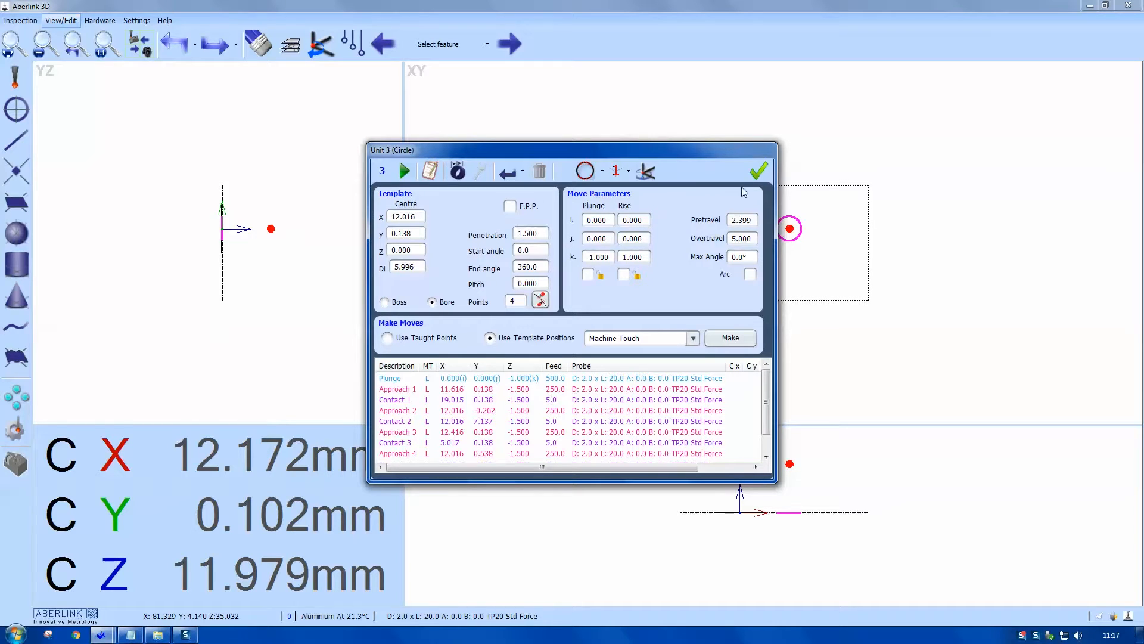
{"action": "left_click", "coordinate": [758, 171]}
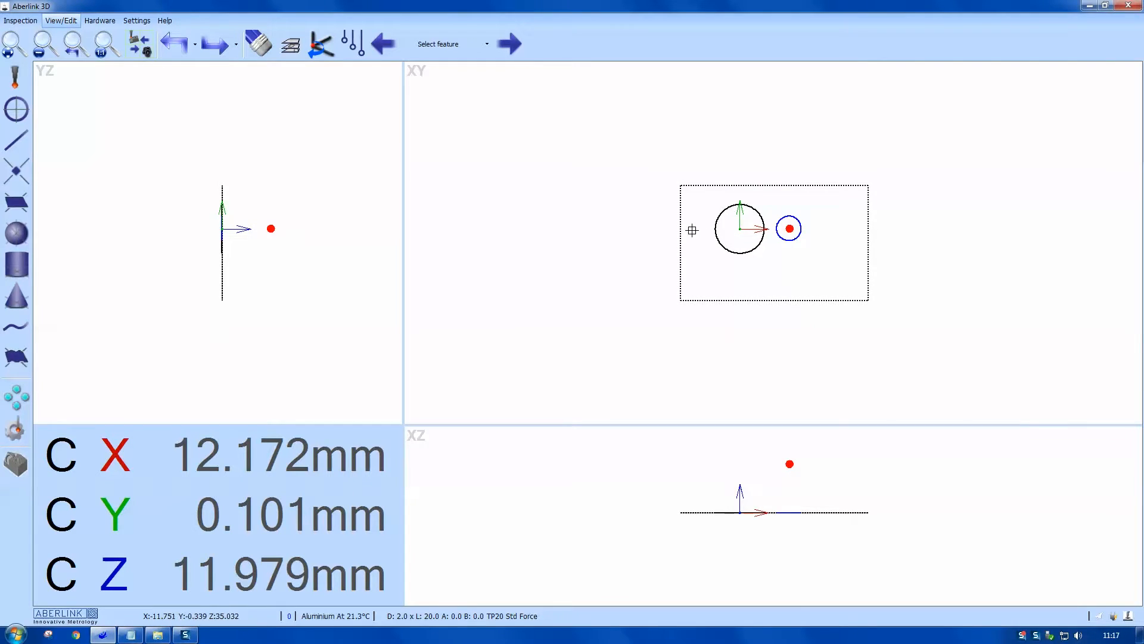
Step: Construct a centre line through both bore circles and set it as the reference direction
{"action": "left_click", "coordinate": [16, 140]}
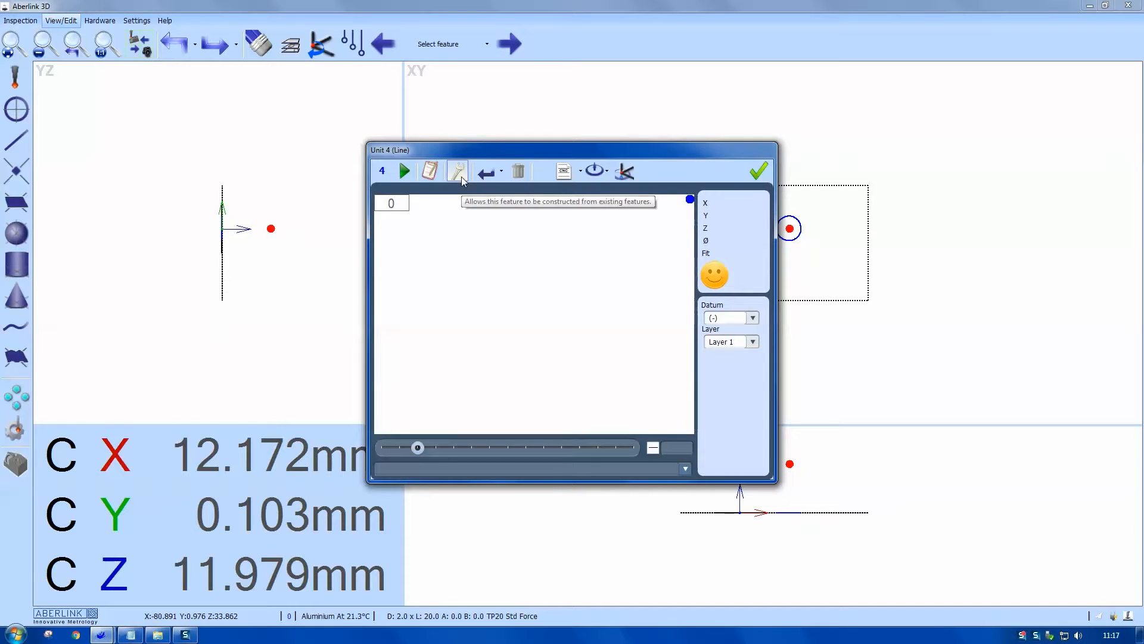
{"action": "left_click", "coordinate": [456, 170]}
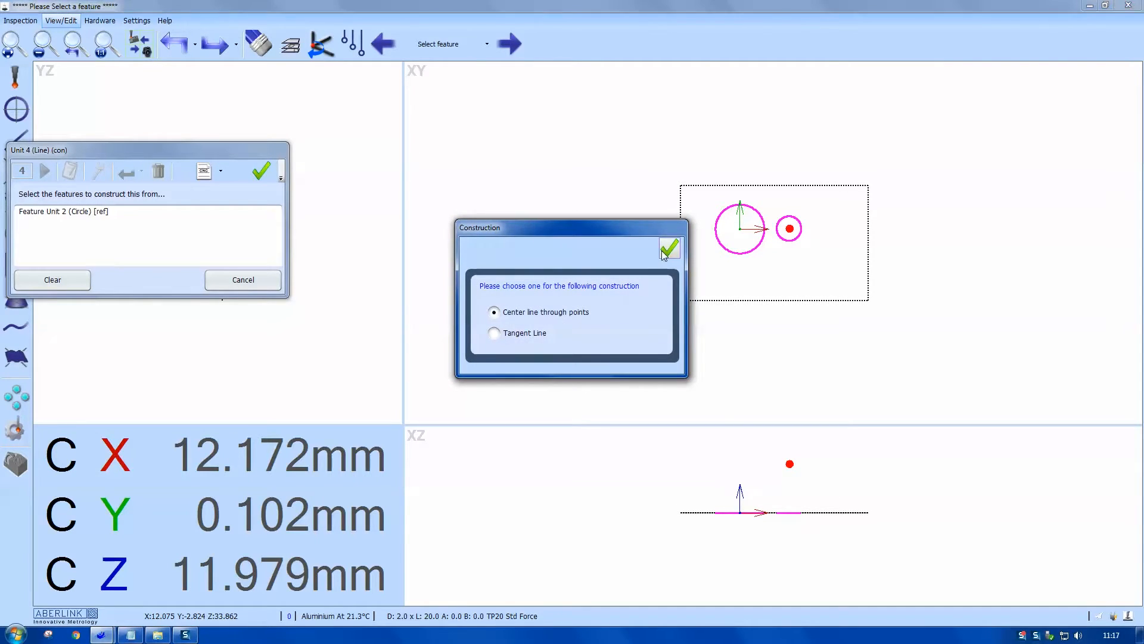
{"action": "left_click", "coordinate": [668, 248]}
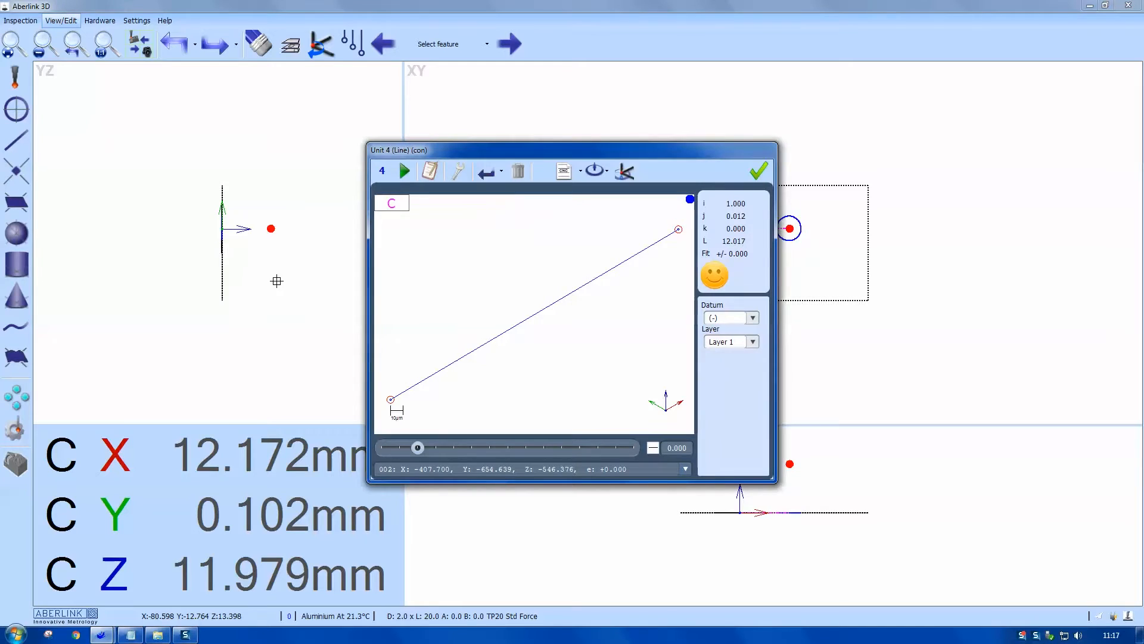
{"action": "left_click", "coordinate": [623, 170]}
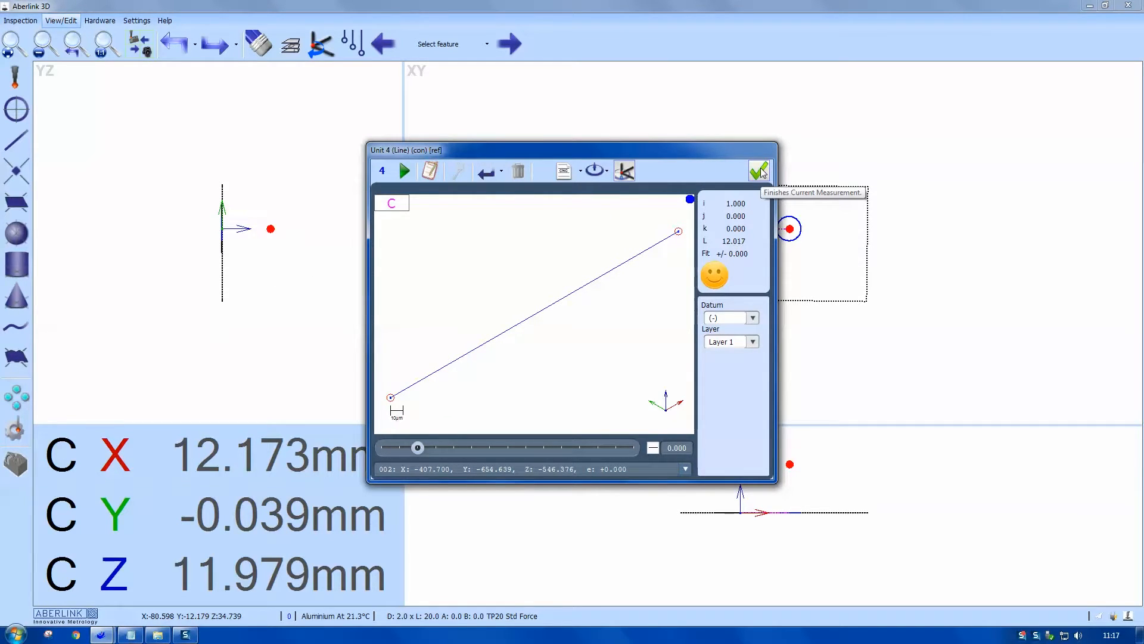
{"action": "left_click", "coordinate": [759, 171]}
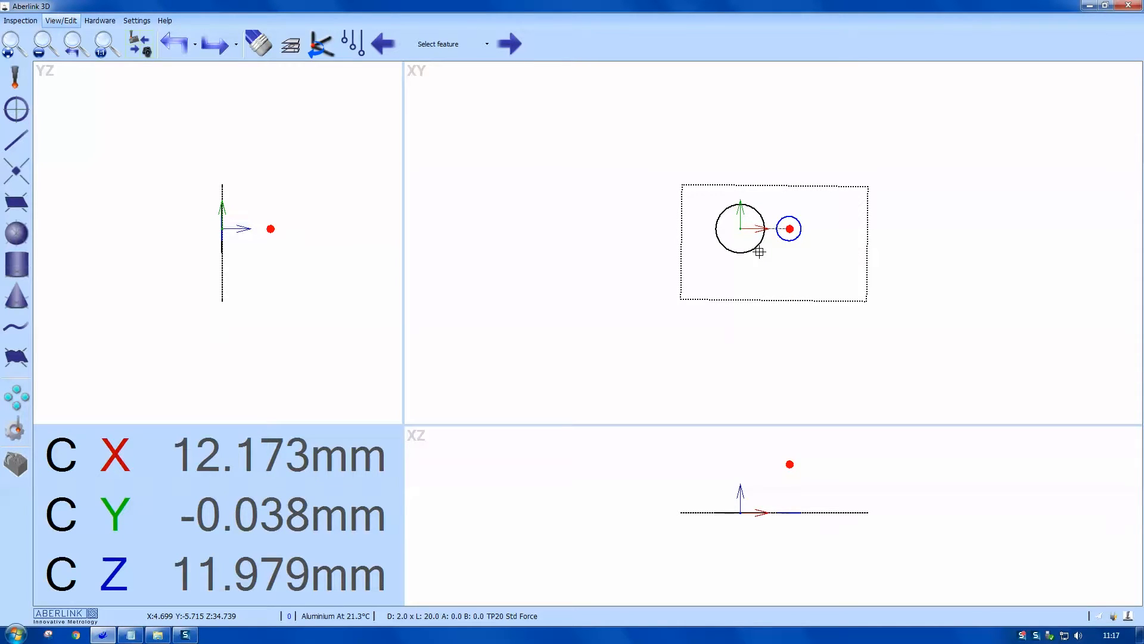
{"action": "mouse_move", "coordinate": [708, 315]}
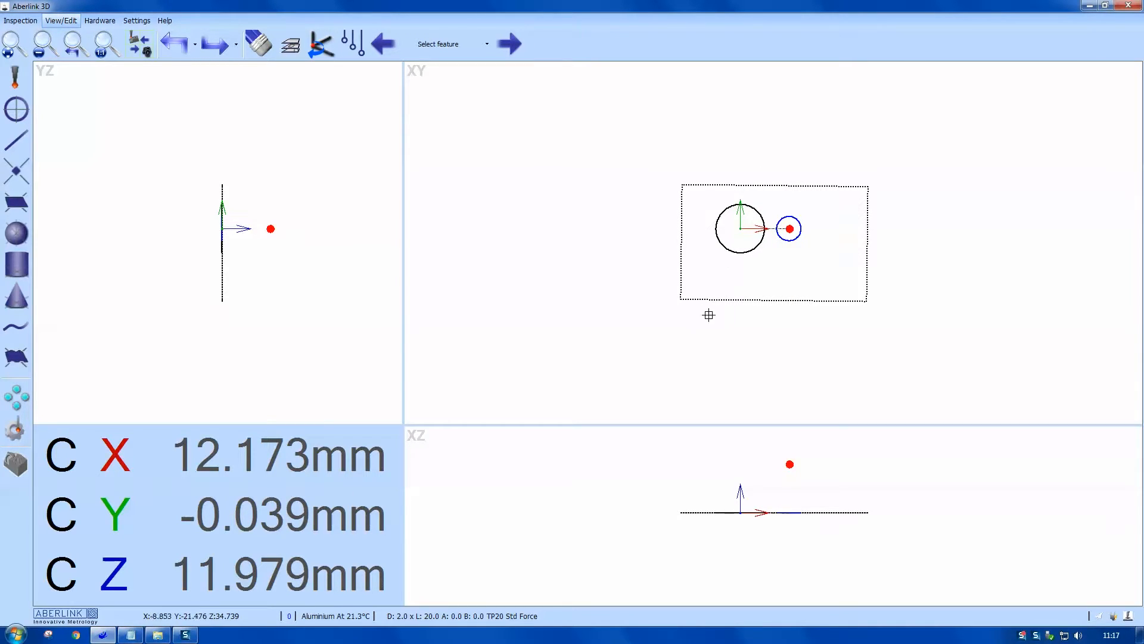
{"action": "mouse_move", "coordinate": [16, 395]}
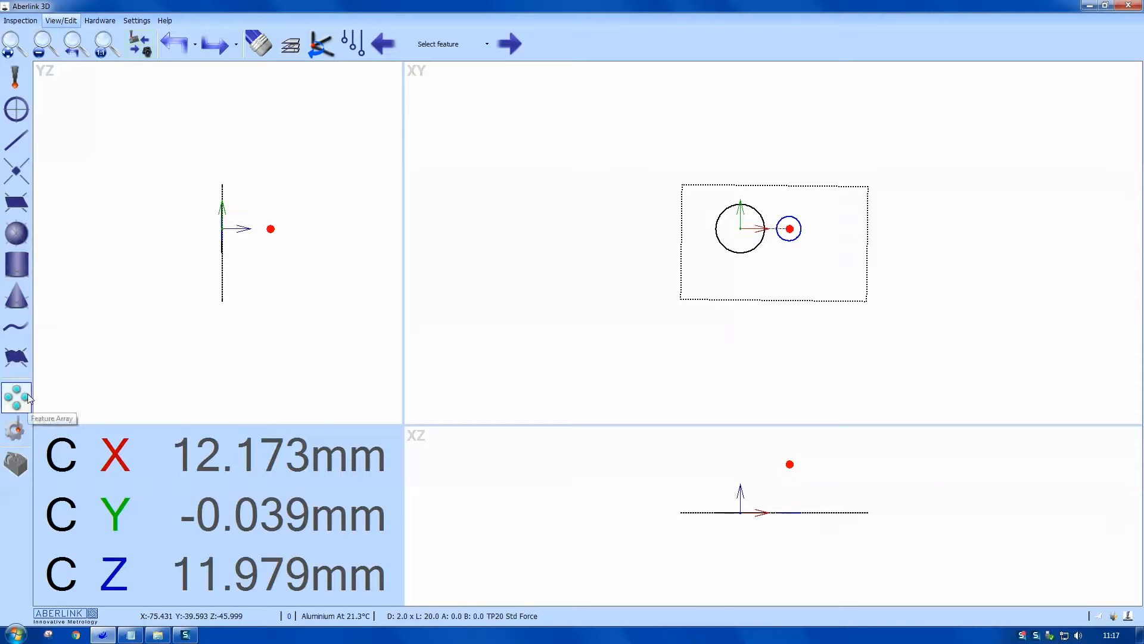
Step: Array Unit 3 and Unit 4 as a ring of 6 items over 360° about Unit 2
{"action": "left_click", "coordinate": [15, 395]}
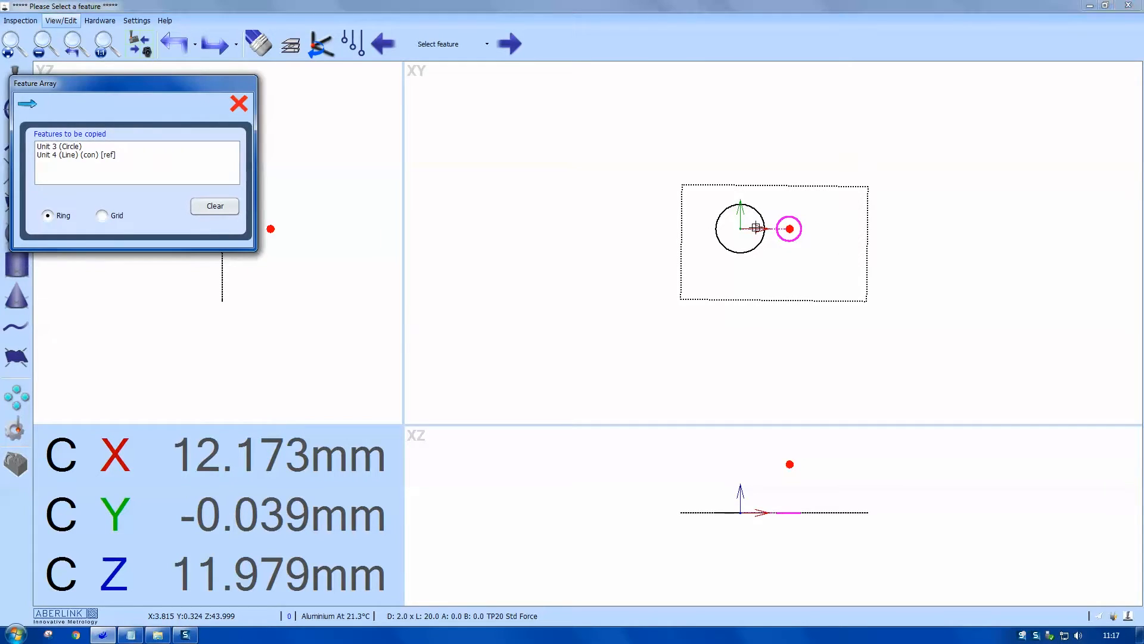
{"action": "left_click", "coordinate": [27, 103]}
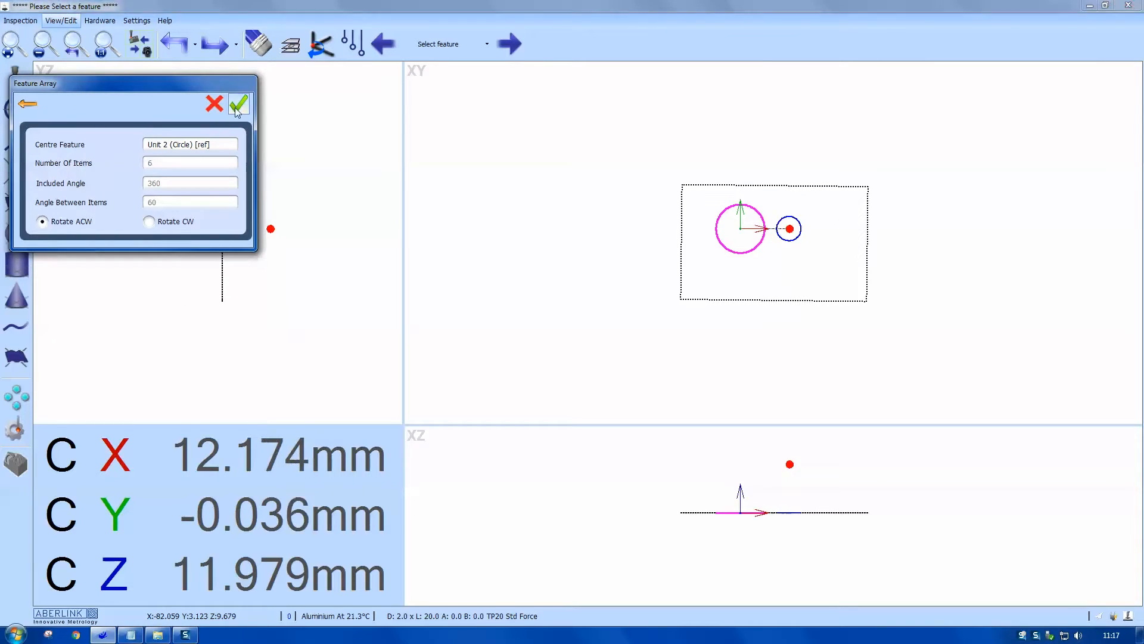
{"action": "left_click", "coordinate": [239, 103]}
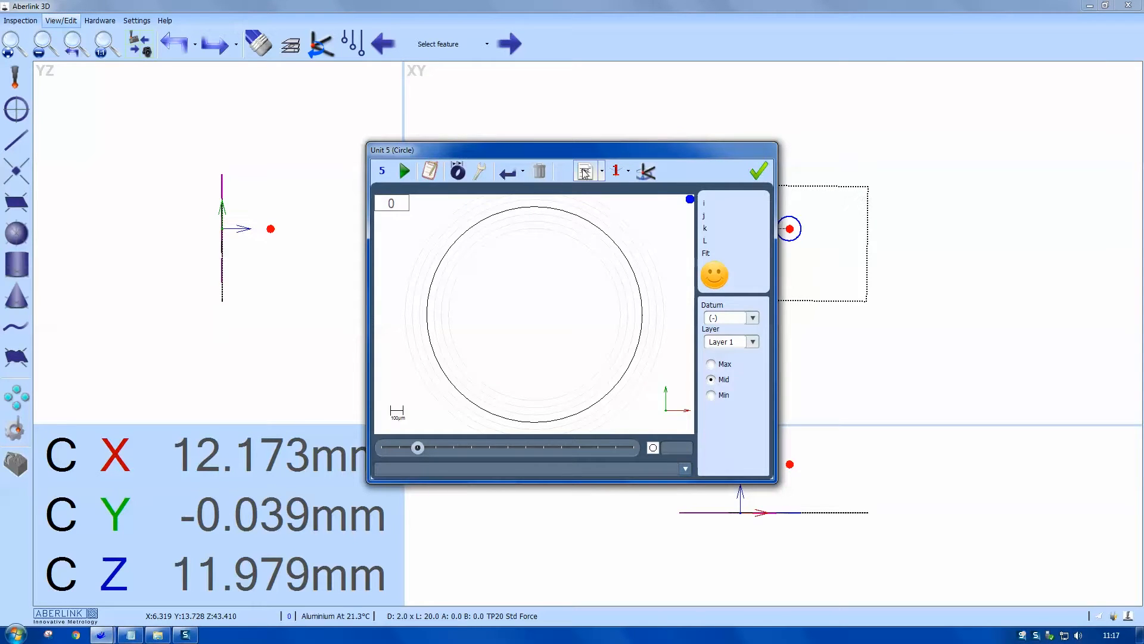
Step: Limit circle unit 5's probing arc to start angle 95 and end angle 265
{"action": "left_click", "coordinate": [584, 170]}
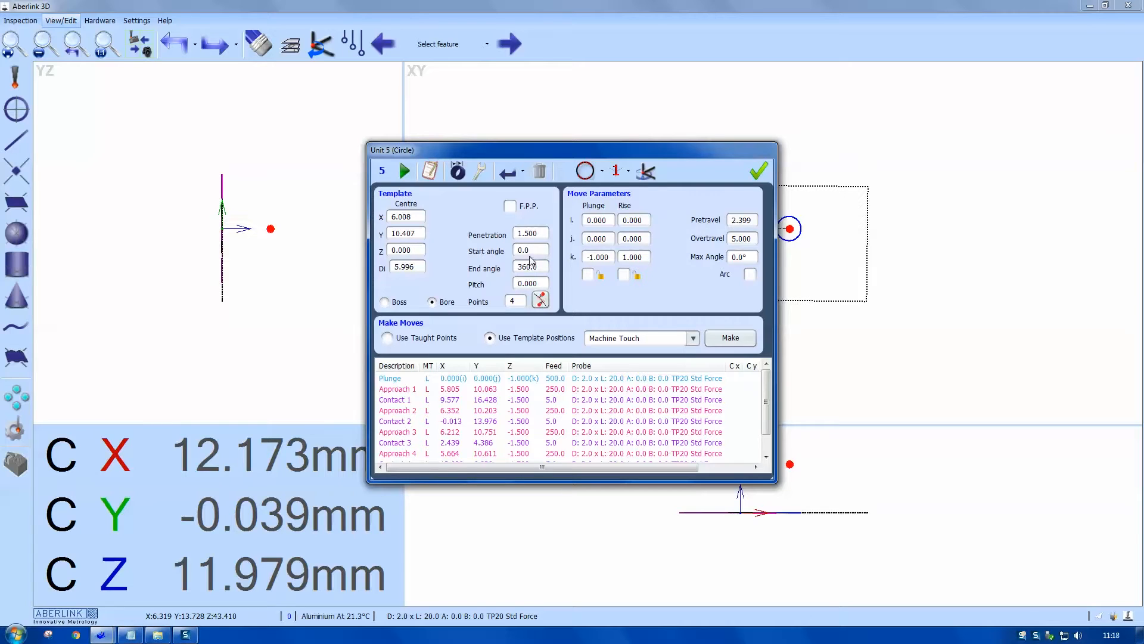
{"action": "left_click", "coordinate": [530, 250]}
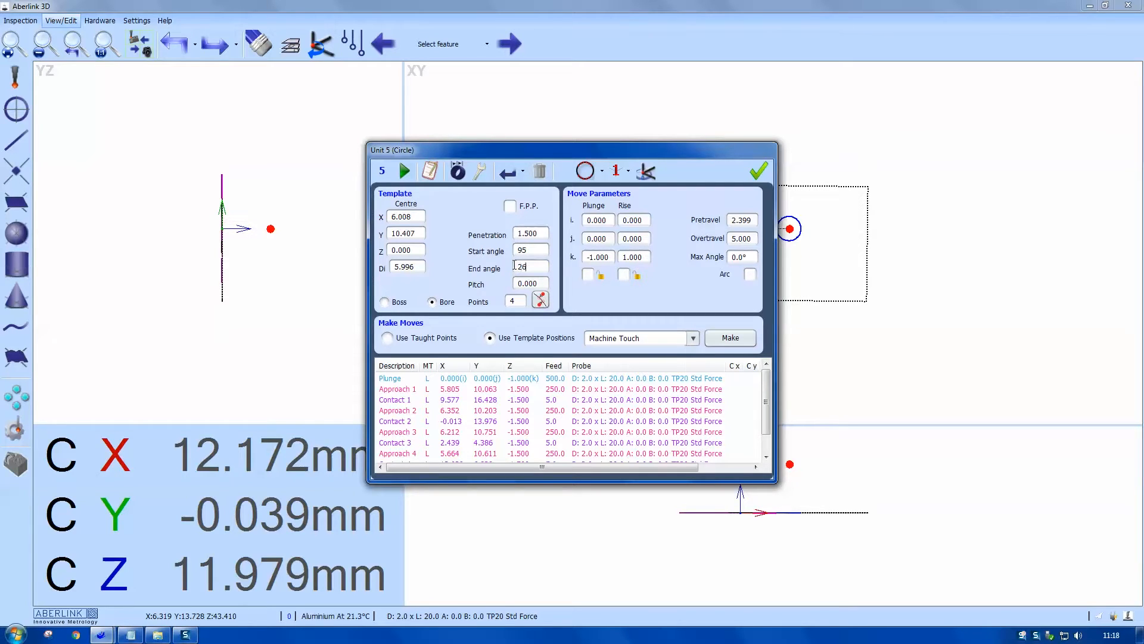
{"action": "type", "text": "265.0"}
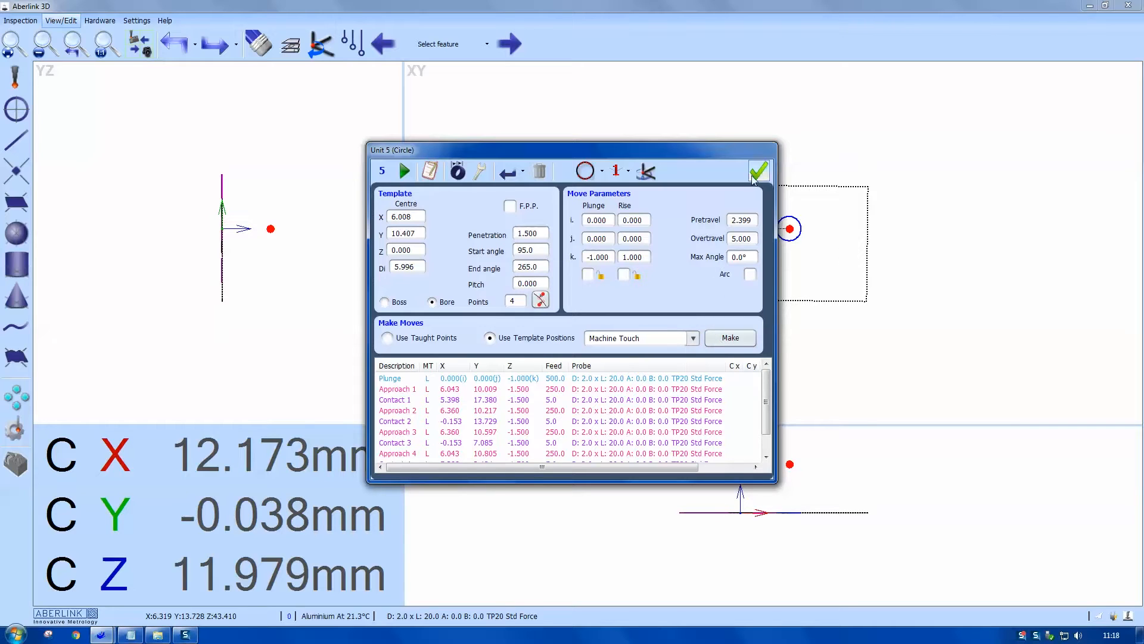
{"action": "left_click", "coordinate": [758, 171]}
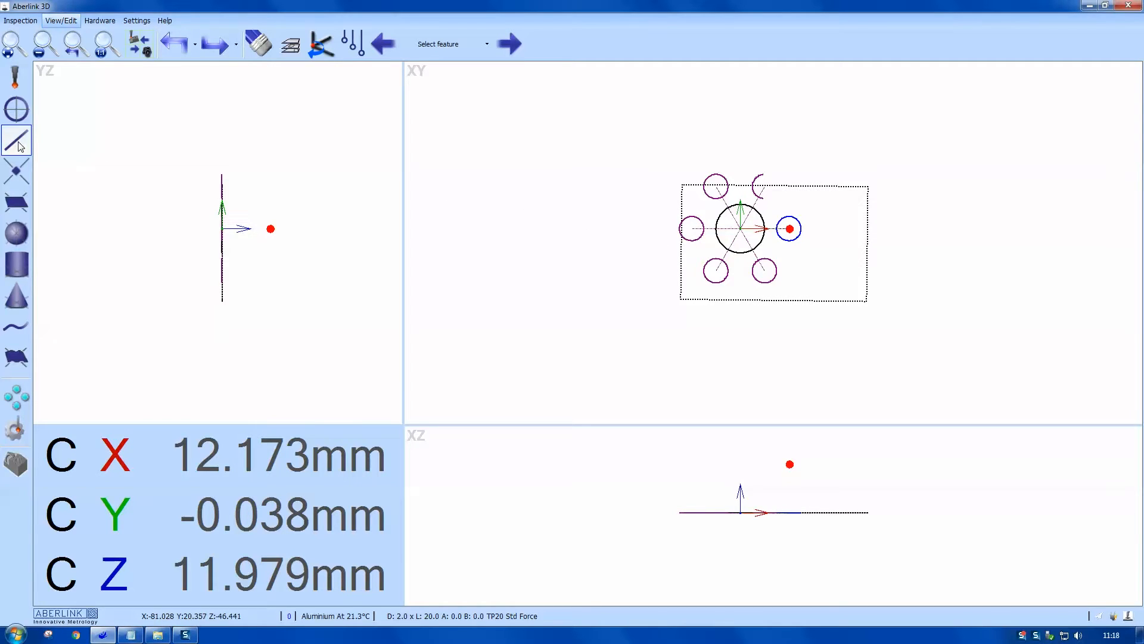
Step: Measure a three-point line along the part's left edge and accept it
{"action": "left_click", "coordinate": [16, 141]}
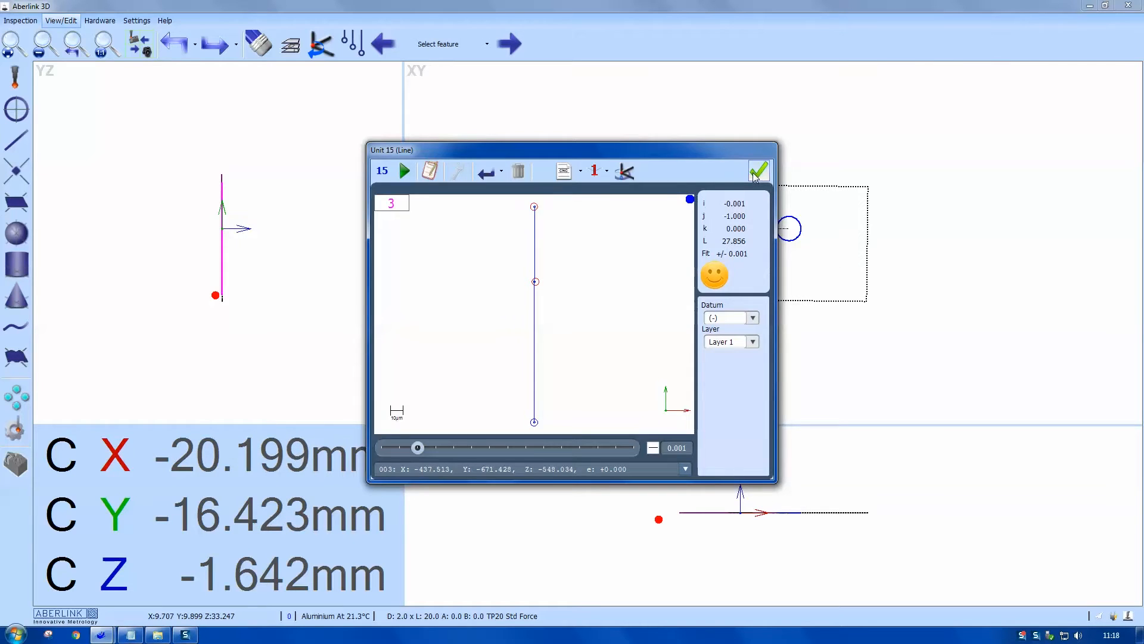
{"action": "left_click", "coordinate": [759, 169]}
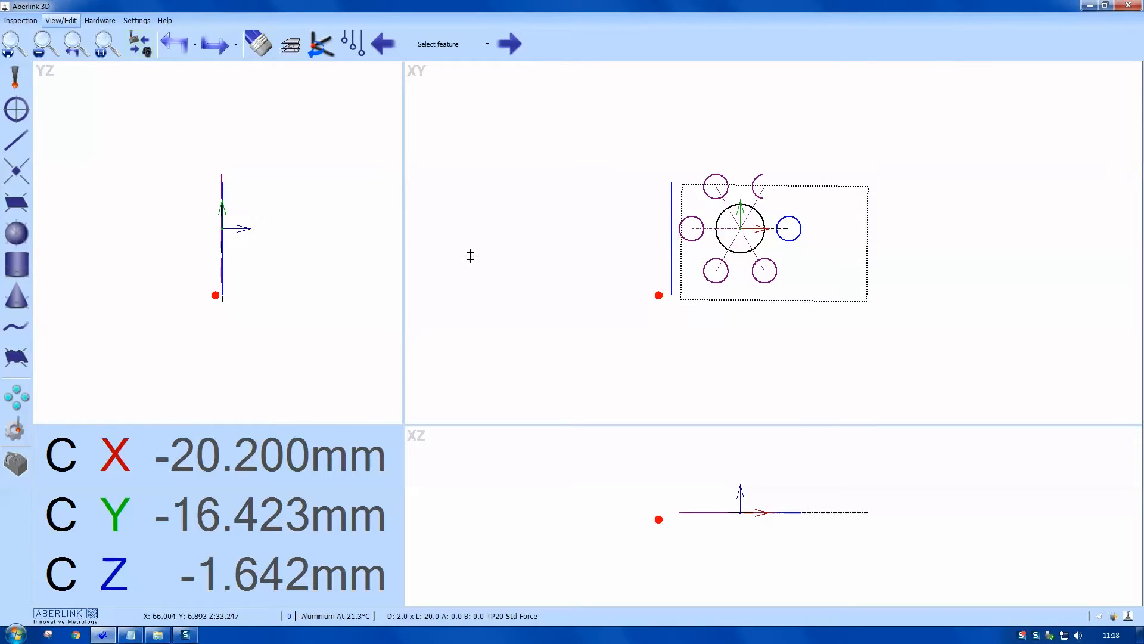
Step: Show the Settings toolbar, then measure and accept the right and top edge lines
{"action": "left_click", "coordinate": [136, 21]}
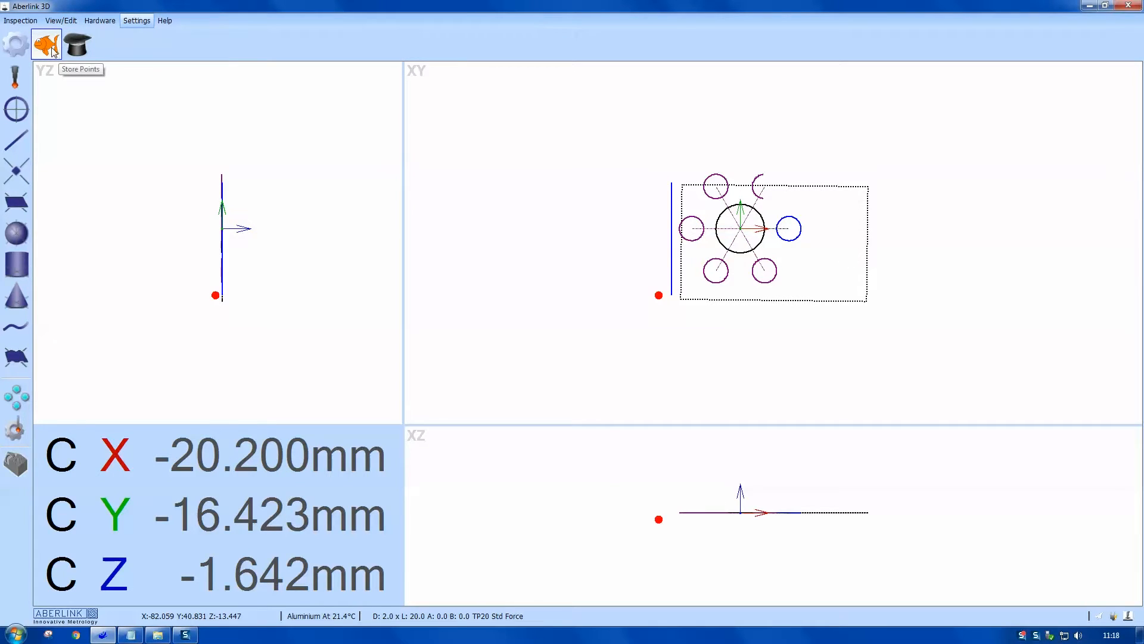
{"action": "mouse_move", "coordinate": [77, 45]}
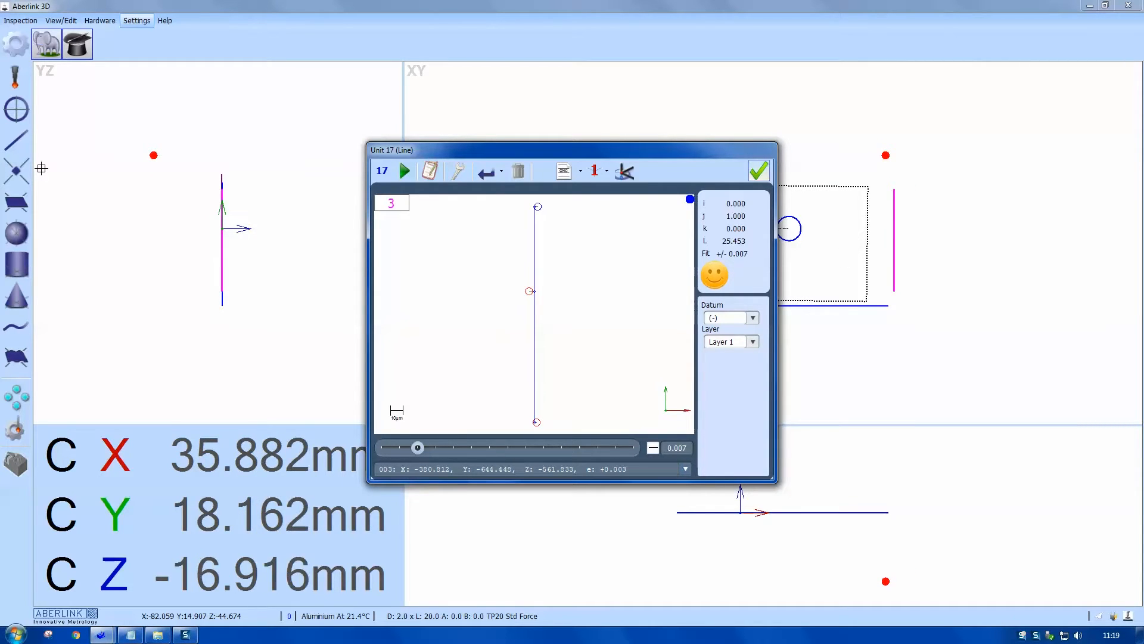
{"action": "left_click", "coordinate": [758, 171]}
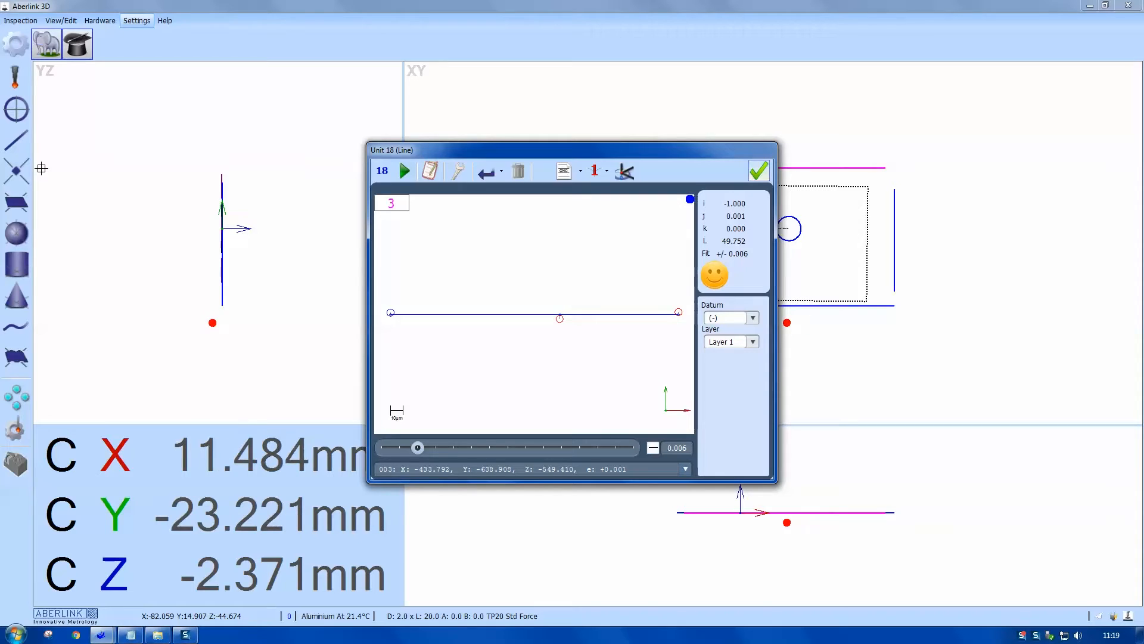
{"action": "left_click", "coordinate": [758, 171]}
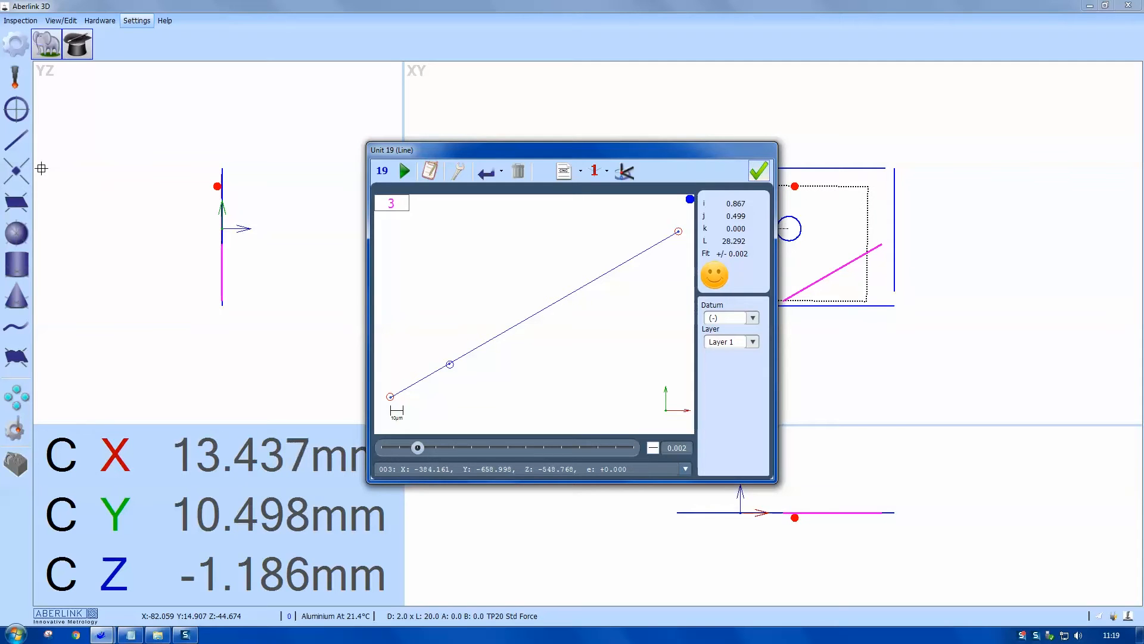
Step: Accept the diagonal line, then the slot's roughly 6 mm end arc and its two short lines
{"action": "left_click", "coordinate": [758, 171]}
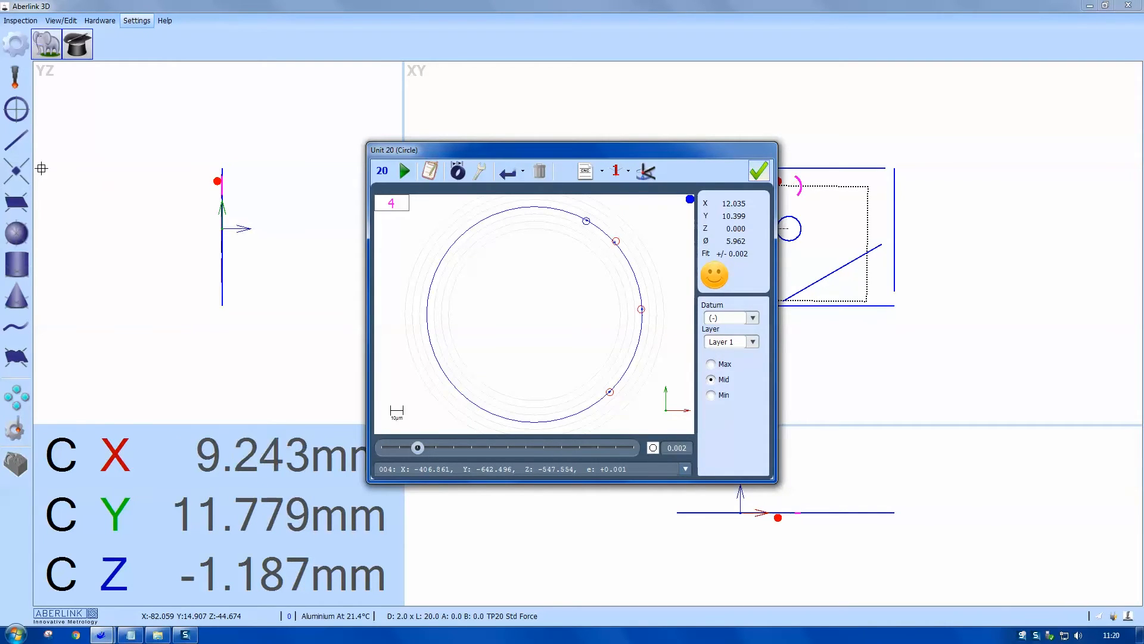
{"action": "left_click", "coordinate": [758, 171]}
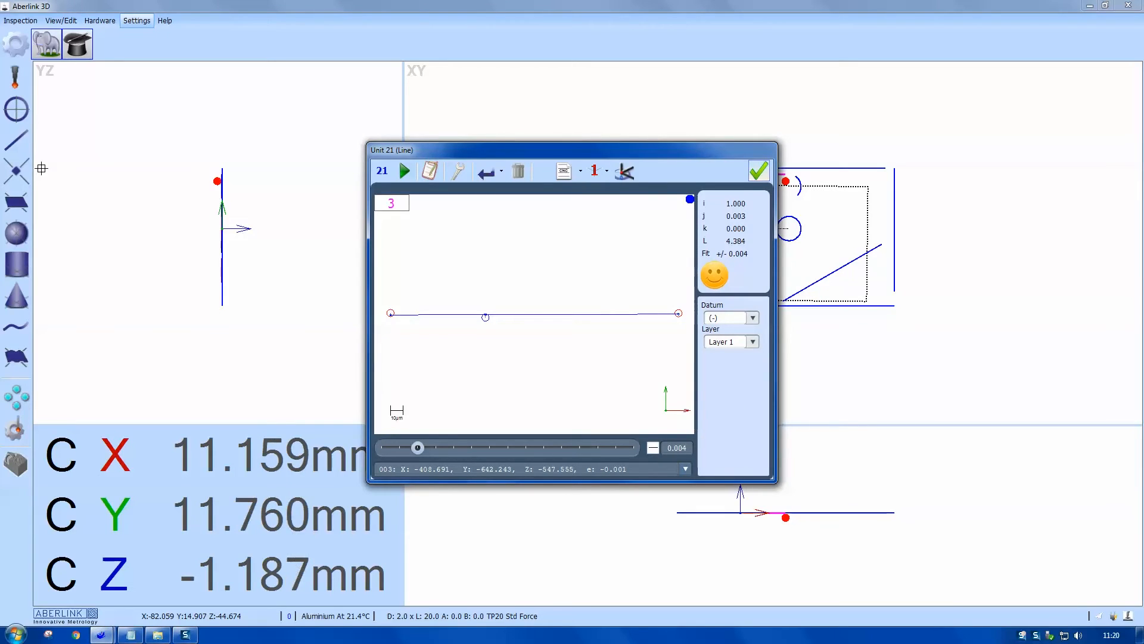
{"action": "left_click", "coordinate": [758, 171]}
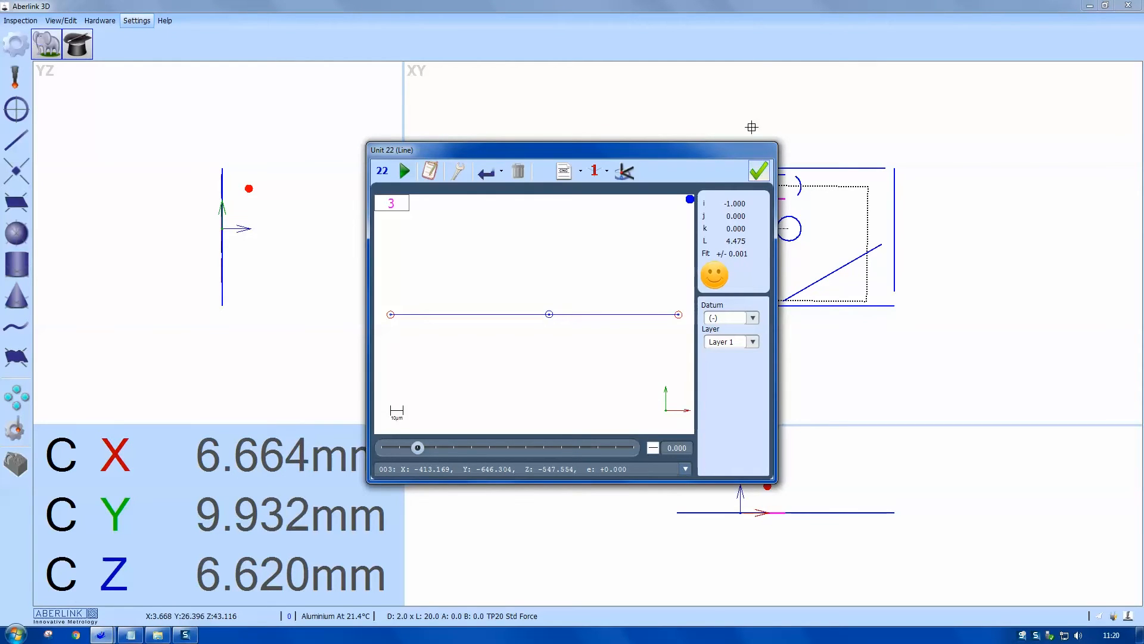
{"action": "left_click", "coordinate": [758, 170]}
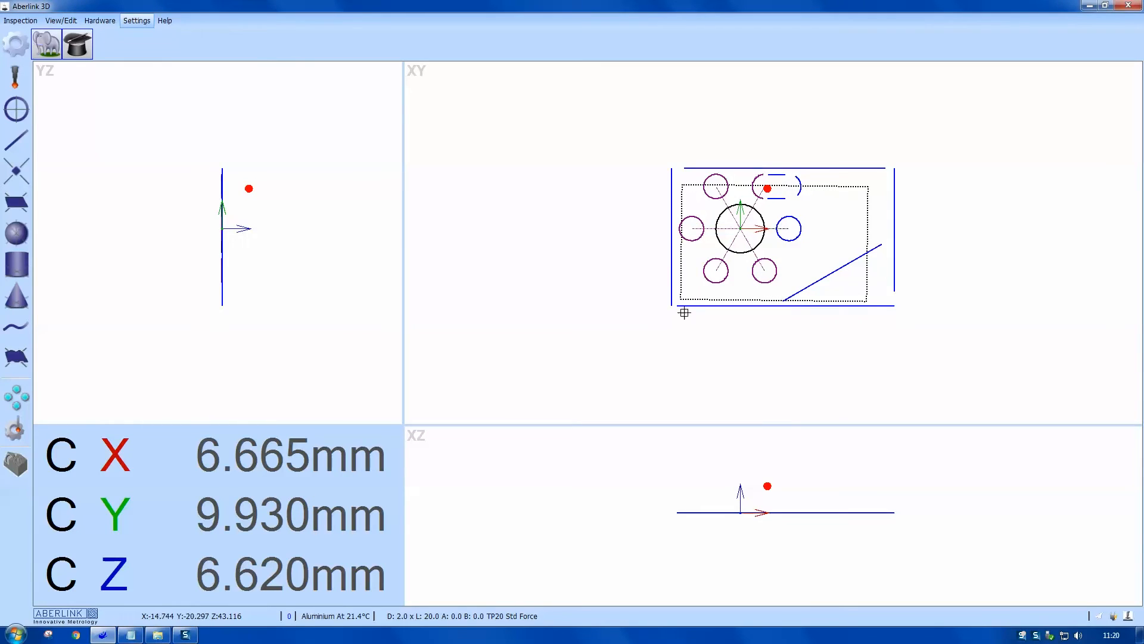
{"action": "mouse_move", "coordinate": [680, 319]}
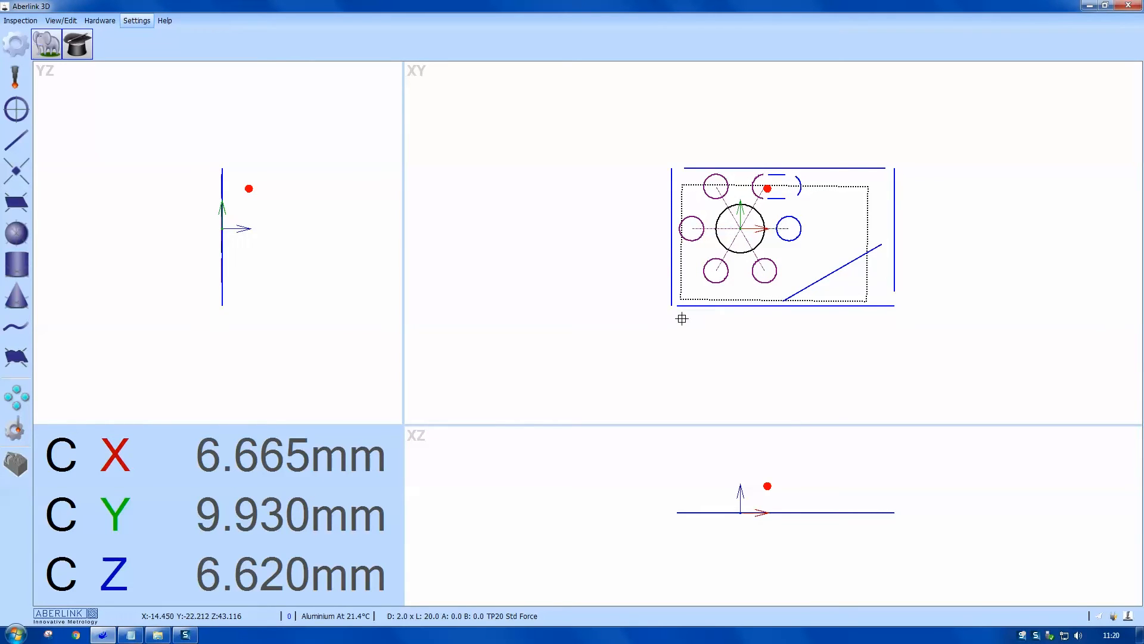
{"action": "mouse_move", "coordinate": [15, 295]}
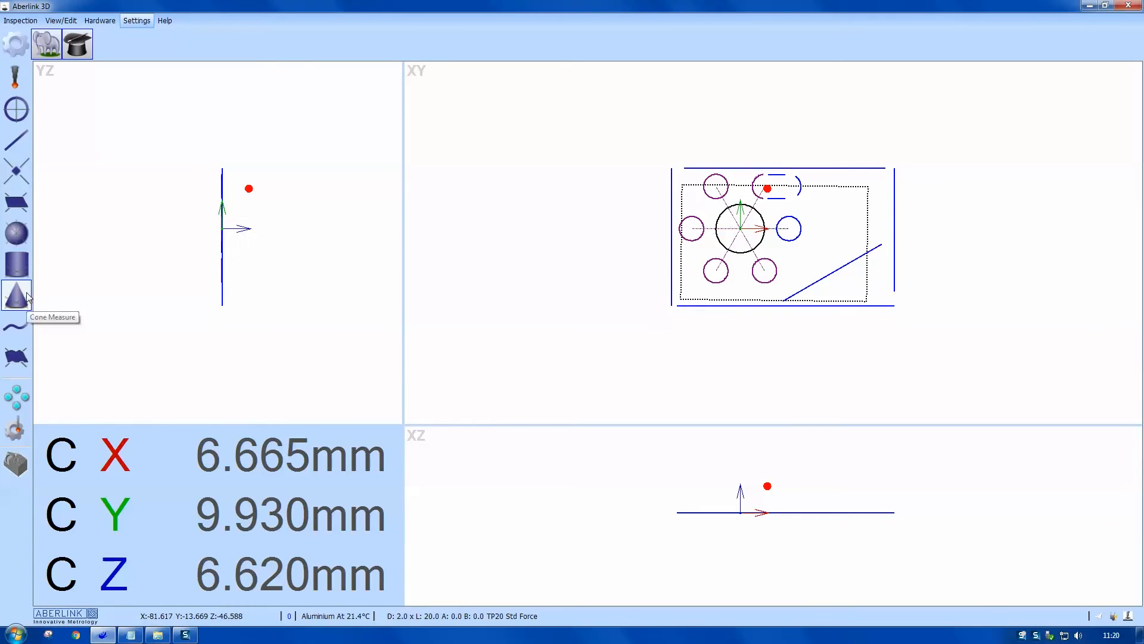
Step: Measure the lower-right hole as a cone from rings of 4 and 3 probe points, giving unit 23
{"action": "left_click", "coordinate": [16, 294]}
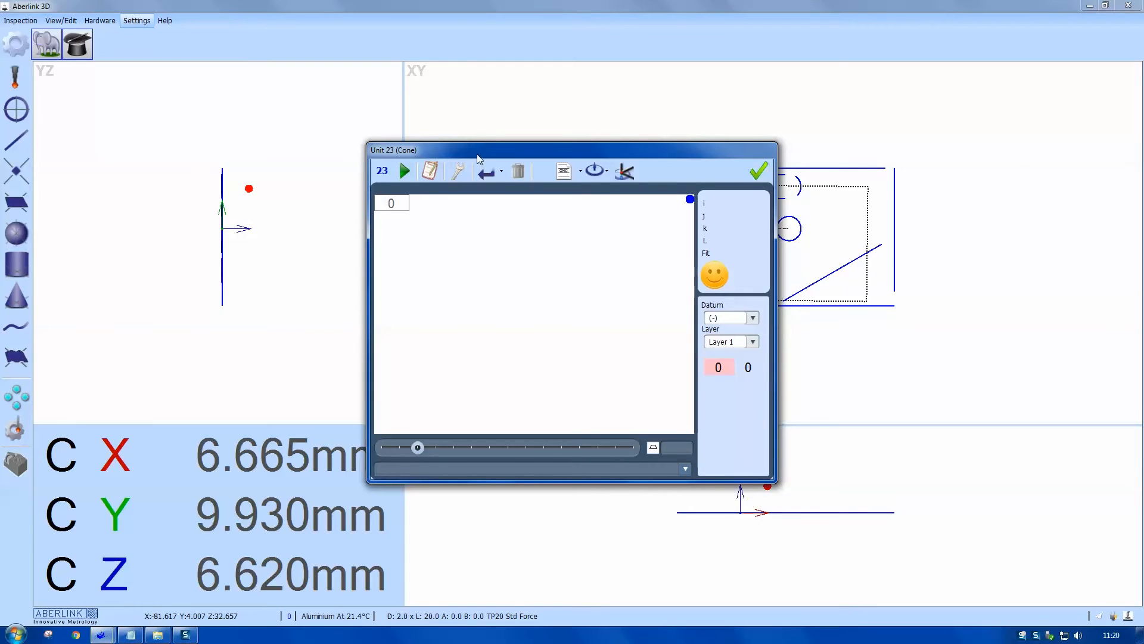
{"action": "left_click_drag", "start_coordinate": [478, 150], "coordinate": [299, 108]}
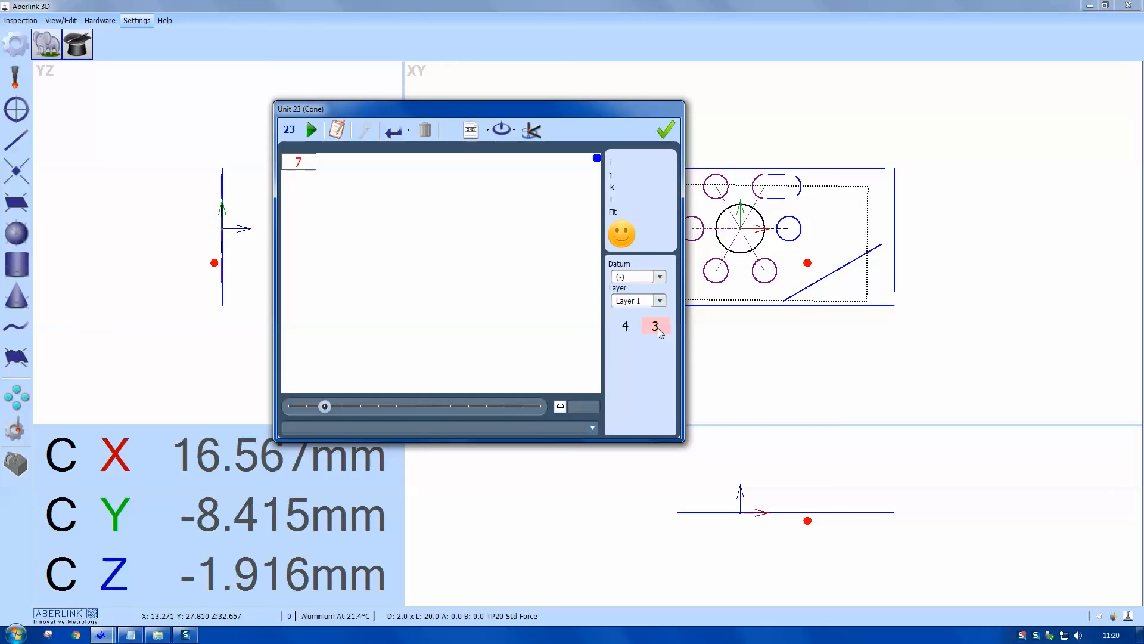
{"action": "left_click", "coordinate": [655, 325]}
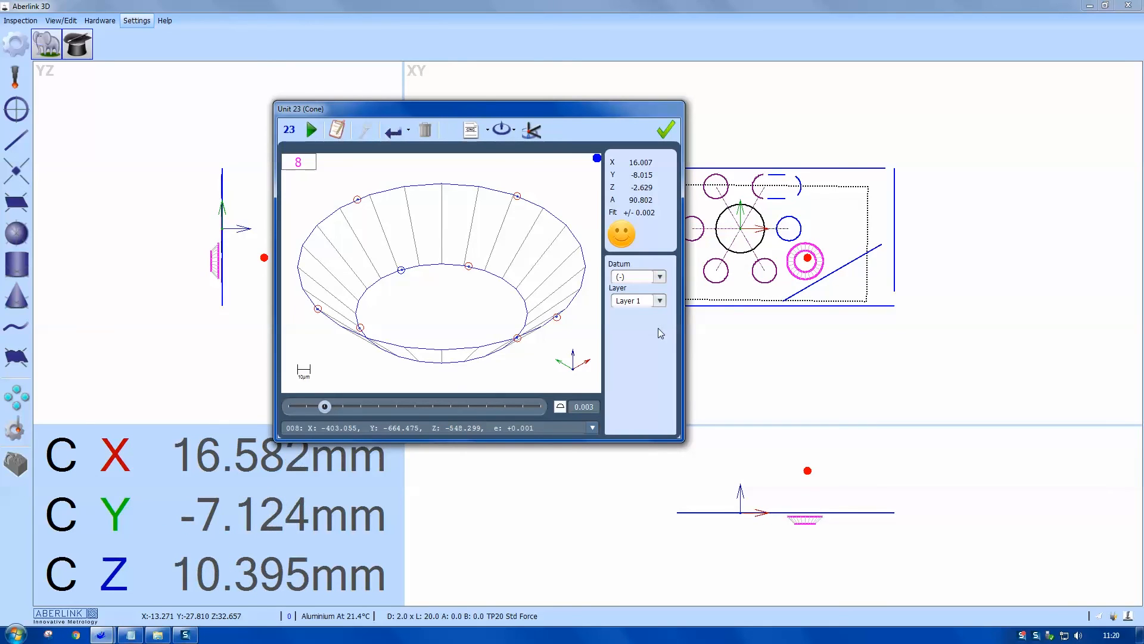
{"action": "left_click", "coordinate": [663, 130]}
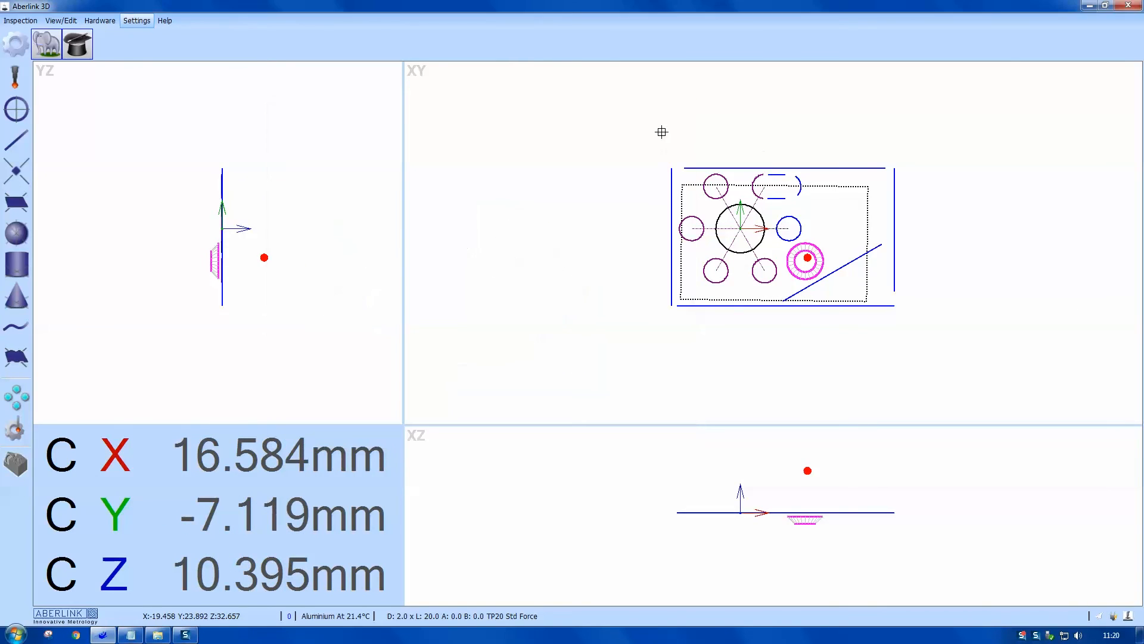